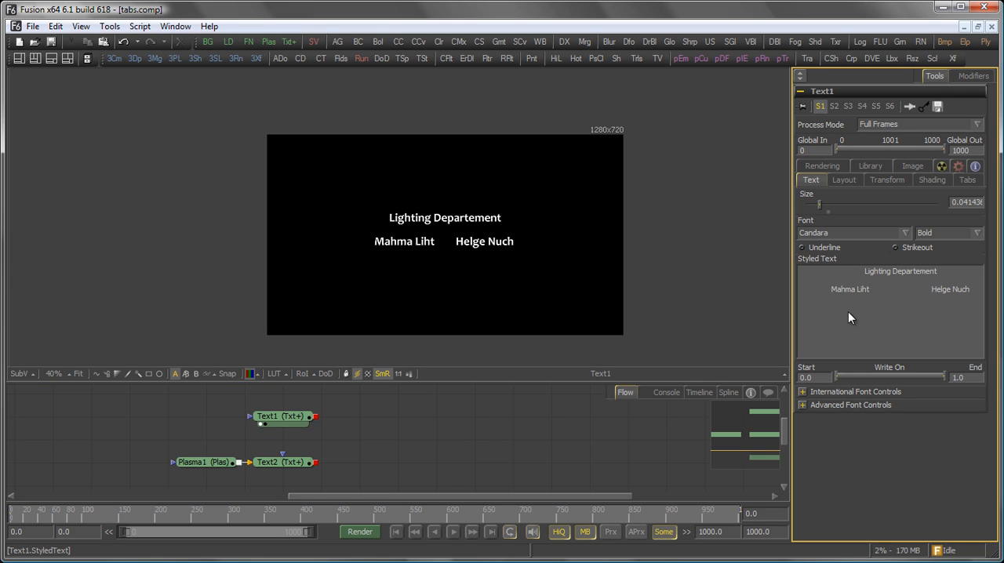
Browse Text1's Tabs, Rendering and Library tabs before returning to its text settings.
click(967, 178)
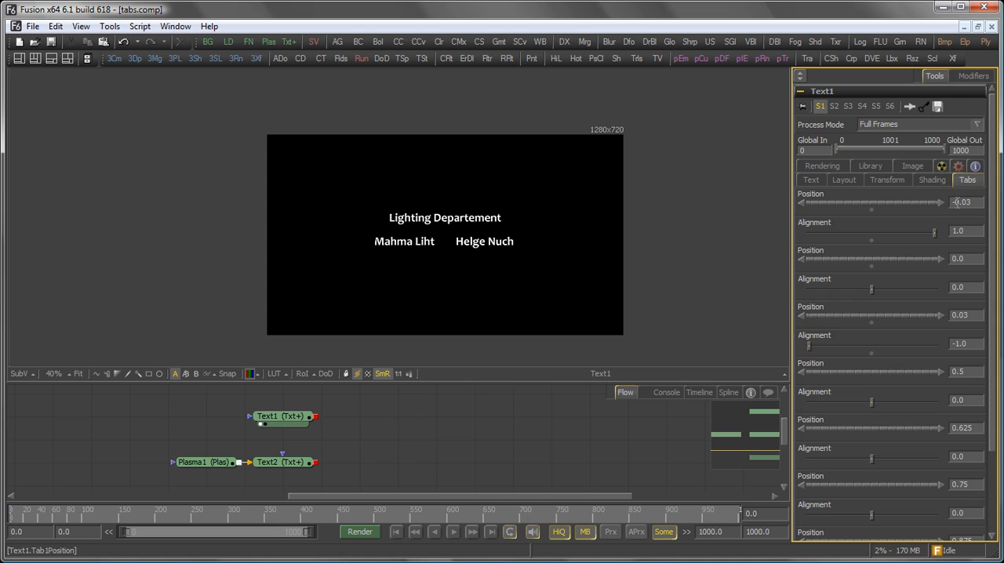
click(823, 179)
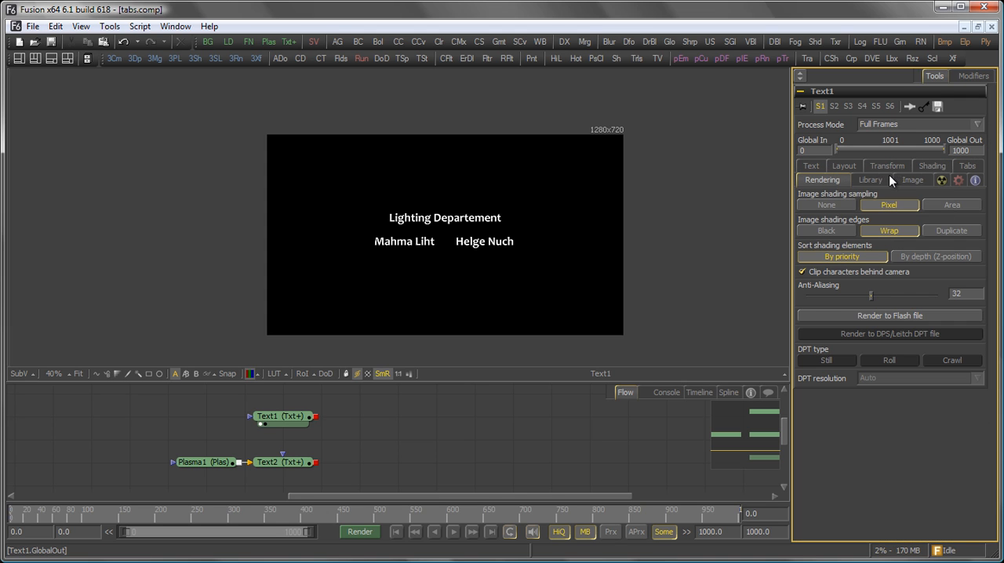
click(869, 179)
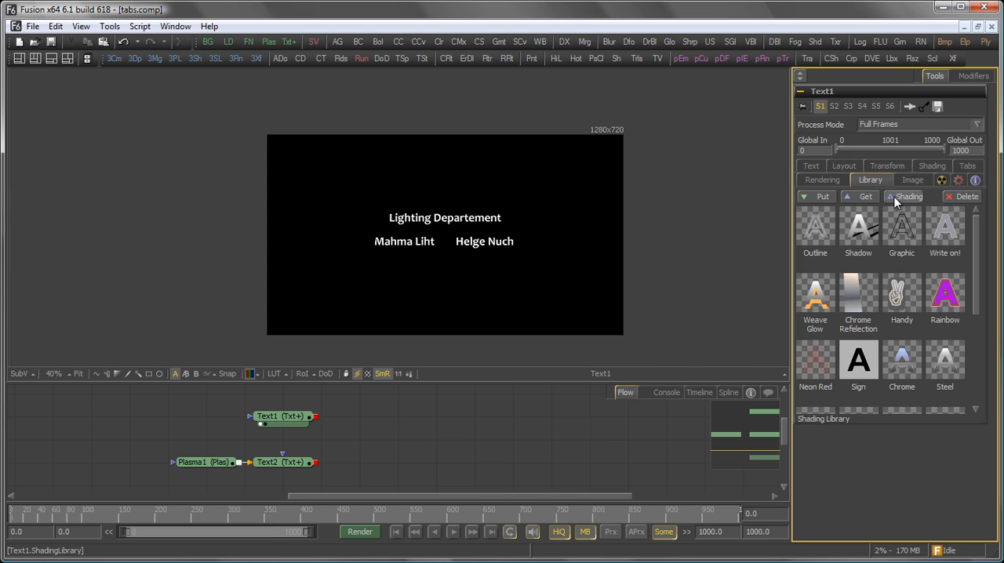
click(966, 179)
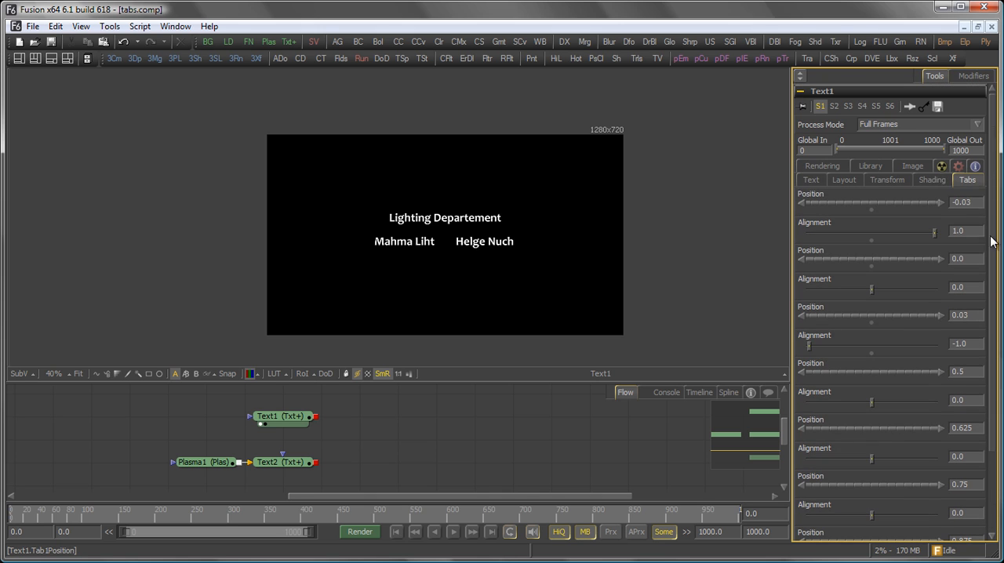
click(811, 179)
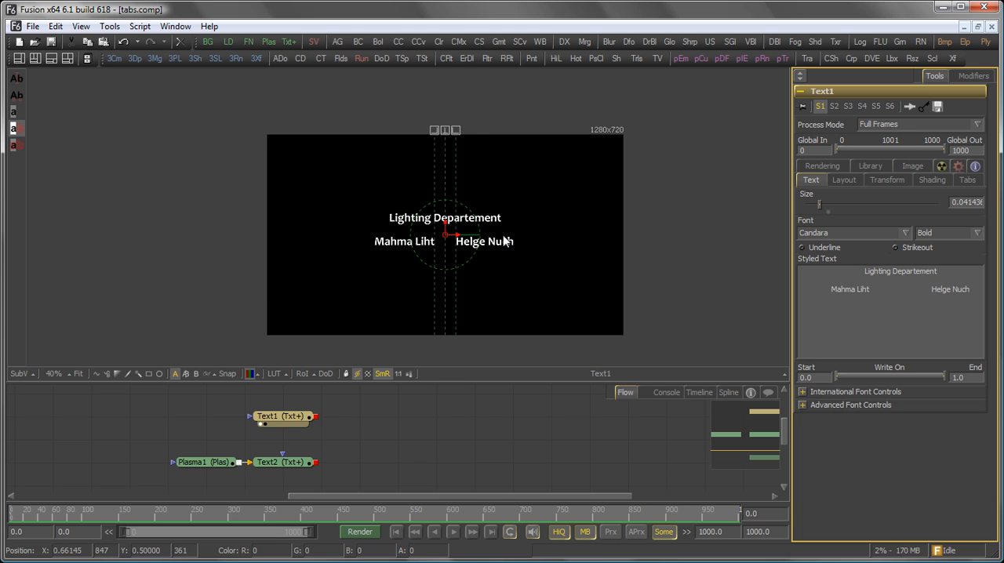
mouse_move(536, 149)
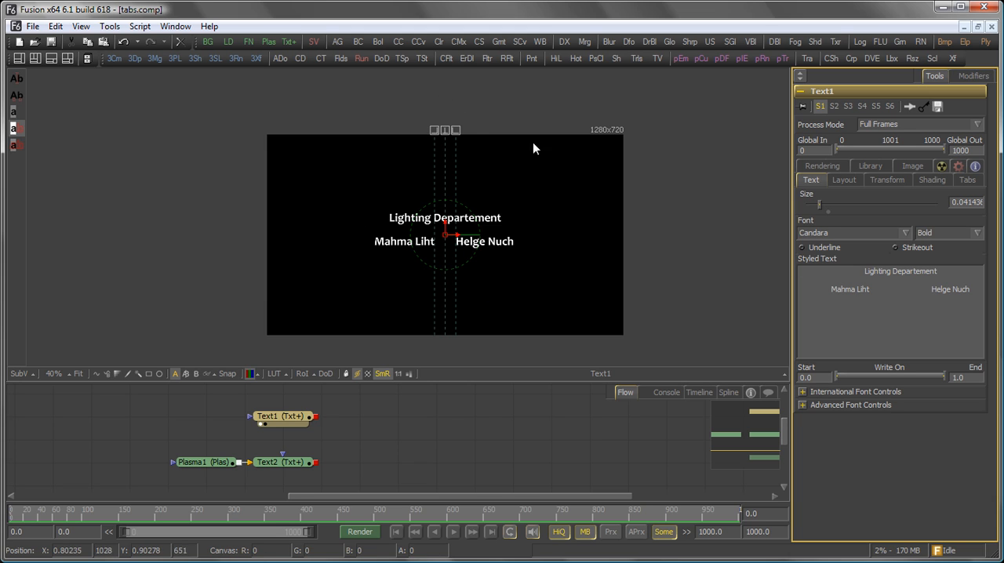
mouse_move(502, 226)
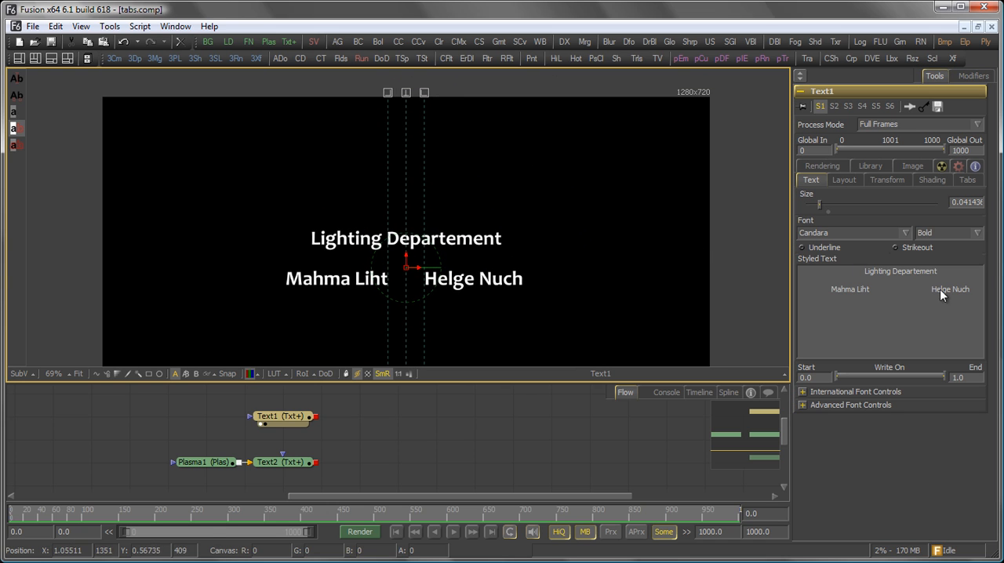
click(832, 270)
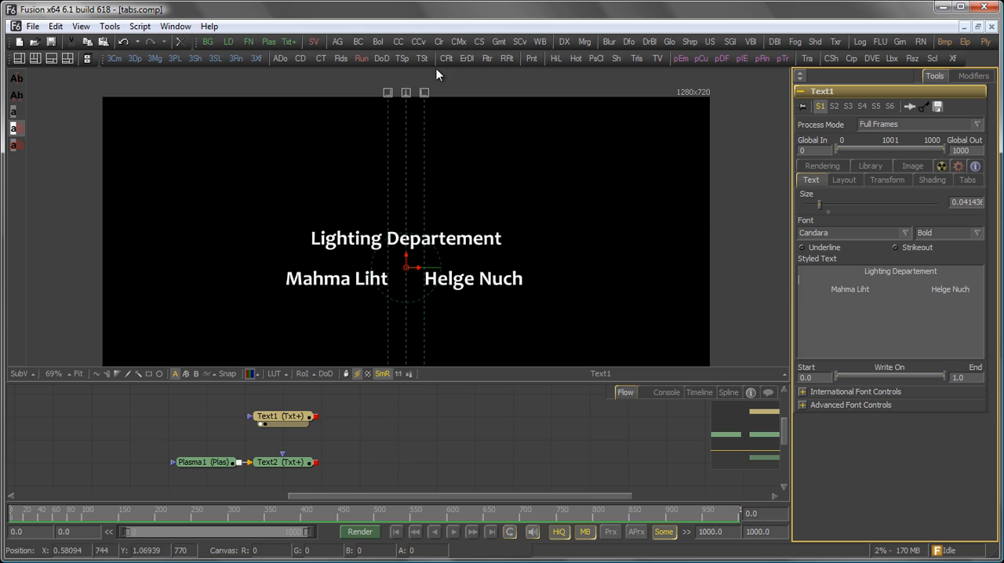
mouse_move(441, 140)
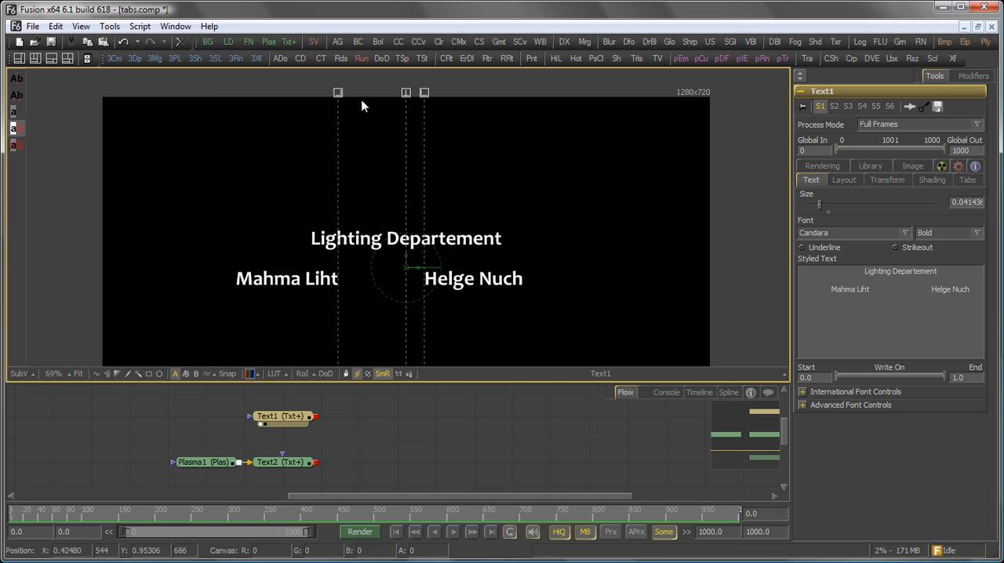
mouse_move(342, 95)
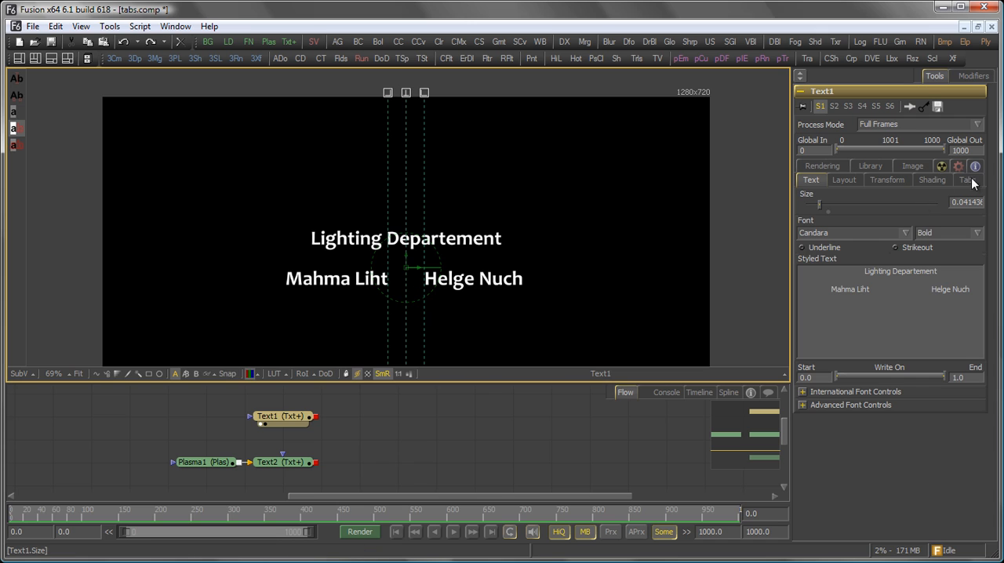
Review the tab position and alignment controls, glancing at Transform and Layout on the way.
click(967, 179)
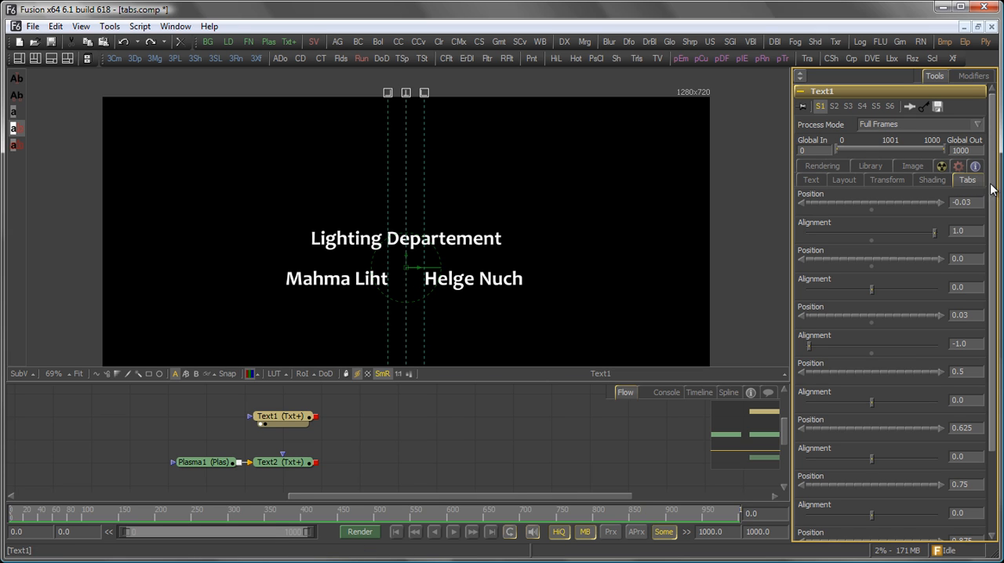
scroll(down, 3)
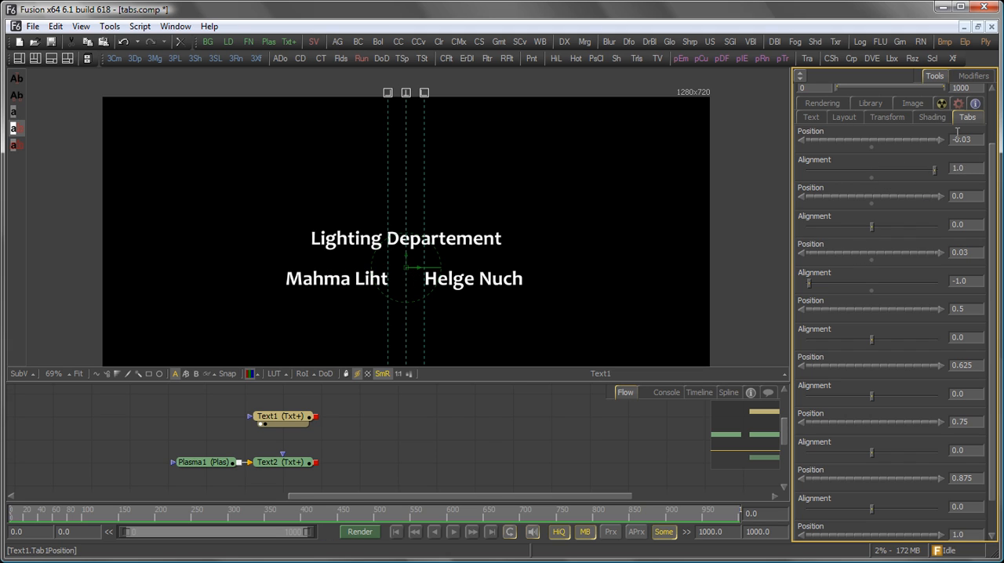
click(889, 116)
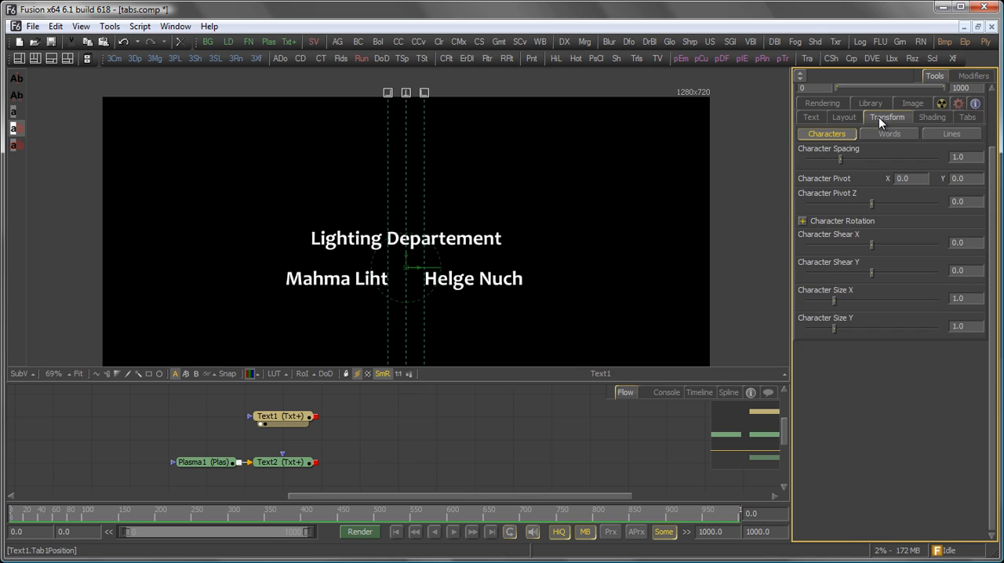
click(844, 117)
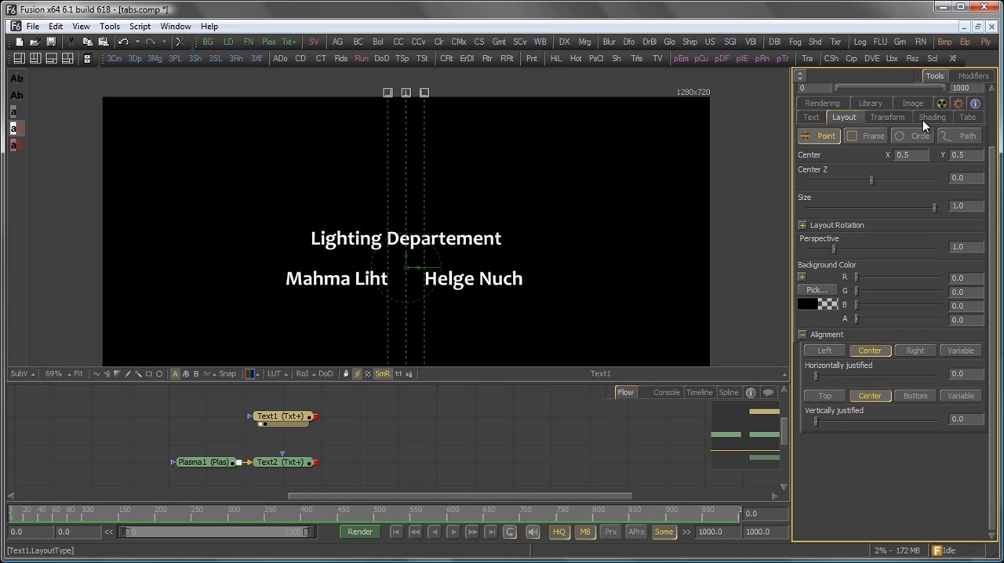
click(967, 116)
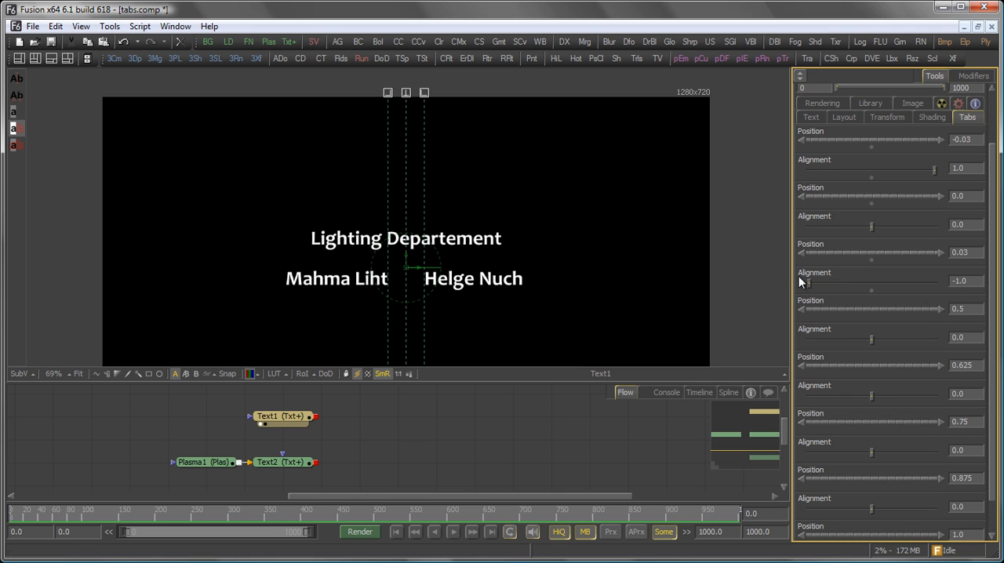
Return to Text1's Styled Text settings to extend the credits with more names and a Compositing section.
click(811, 117)
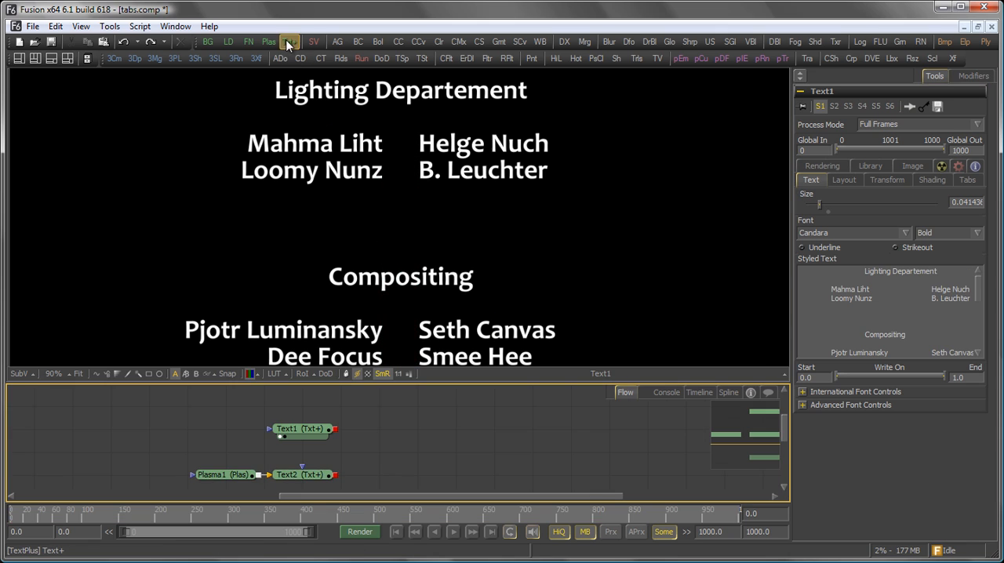
Add a new Text+ tool reading Fusion Rocks and set its font to Candara at a larger size.
click(289, 41)
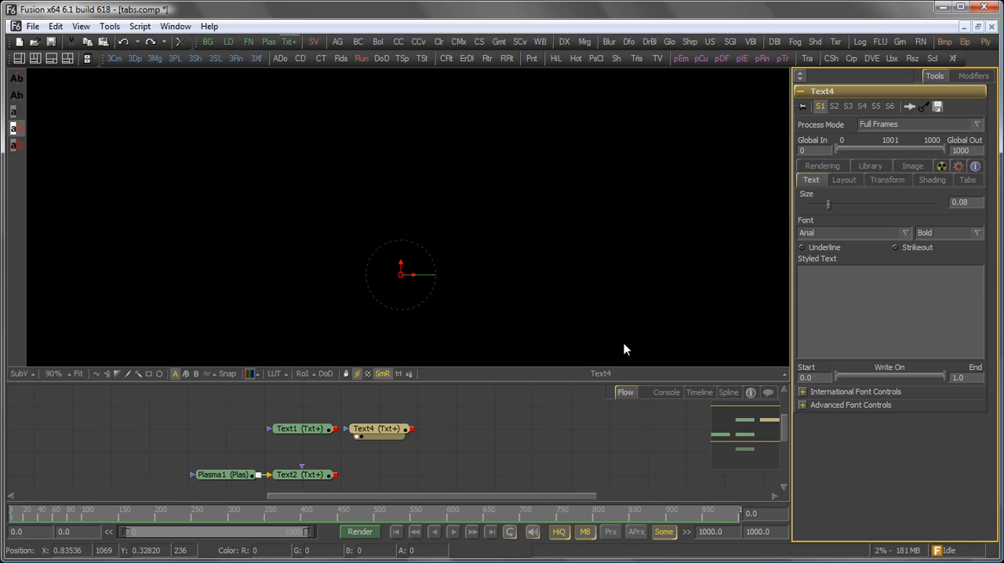
text(Fusion Rocks)
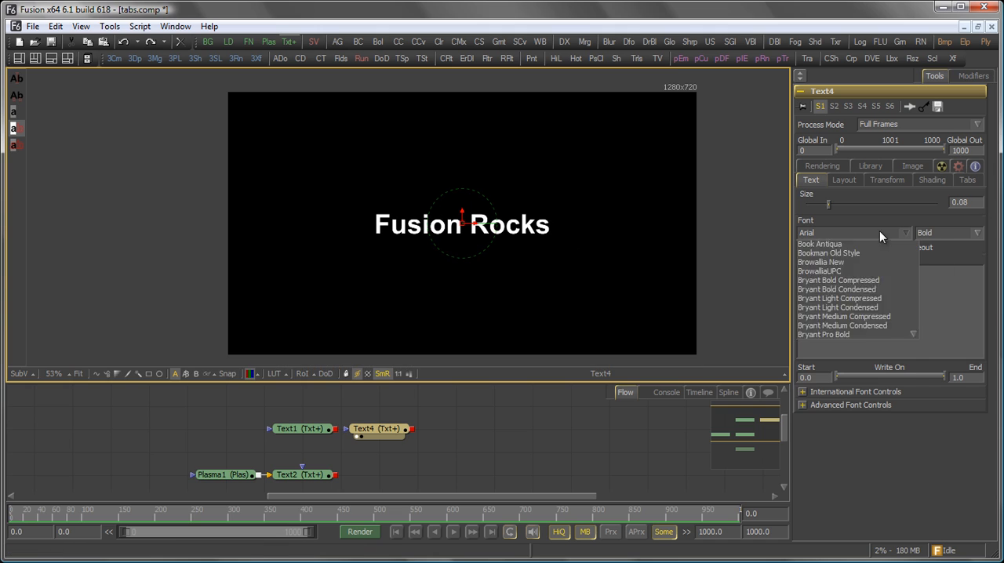
click(816, 232)
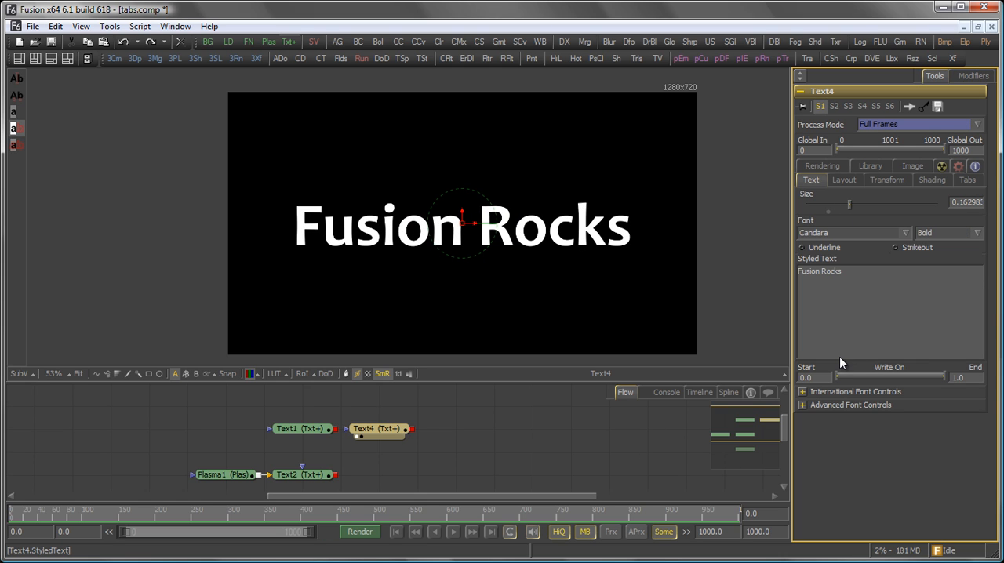
Apply the Weave Glow preset from Text4's shading library to give Fusion Rocks golden glowing streaks.
click(870, 179)
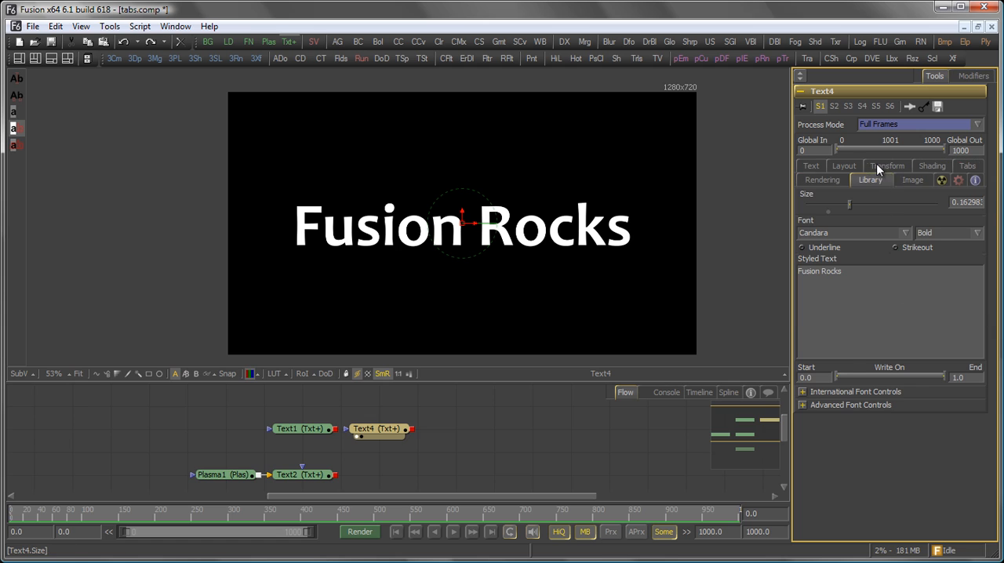
click(869, 179)
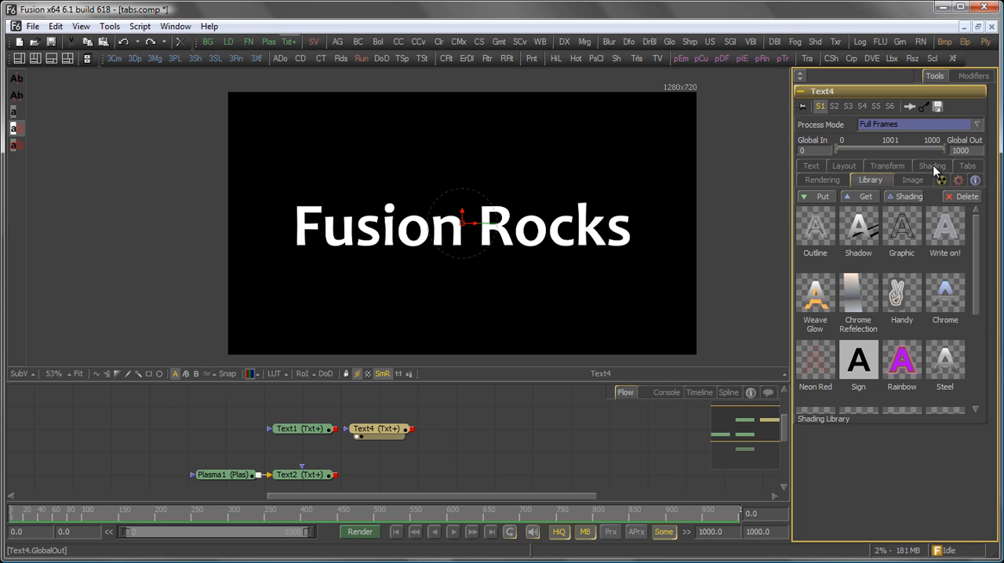
mouse_move(808, 253)
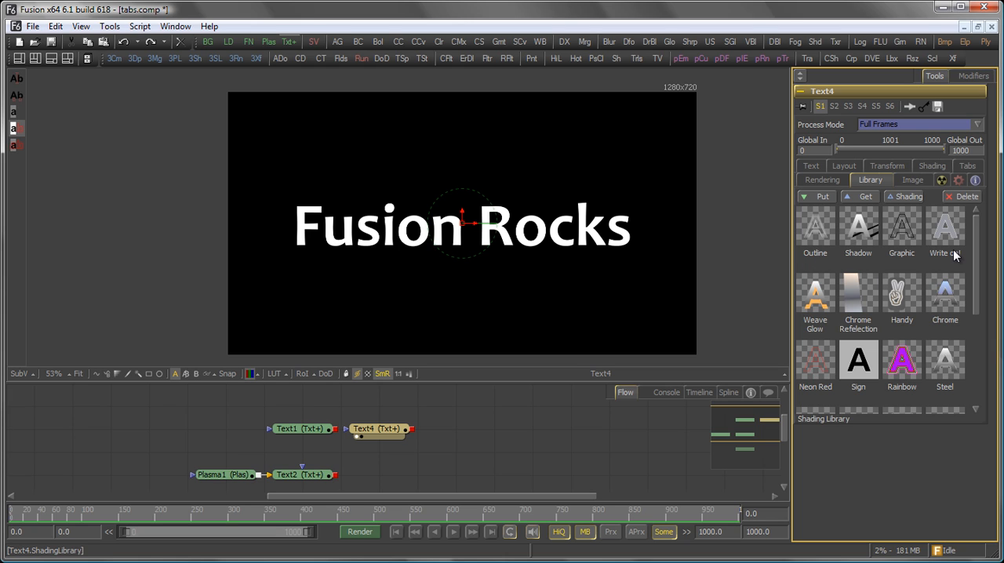
click(816, 295)
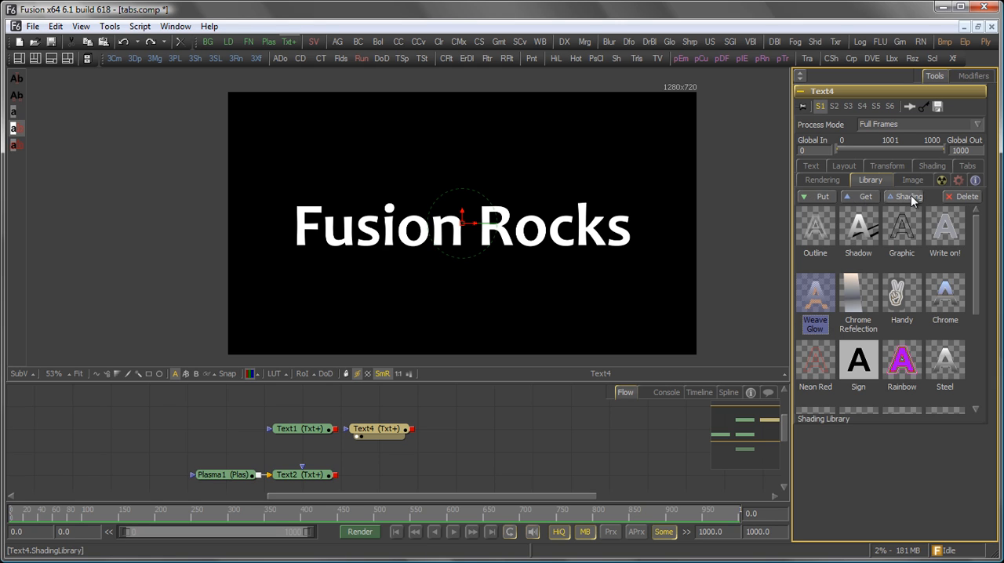
mouse_move(973, 211)
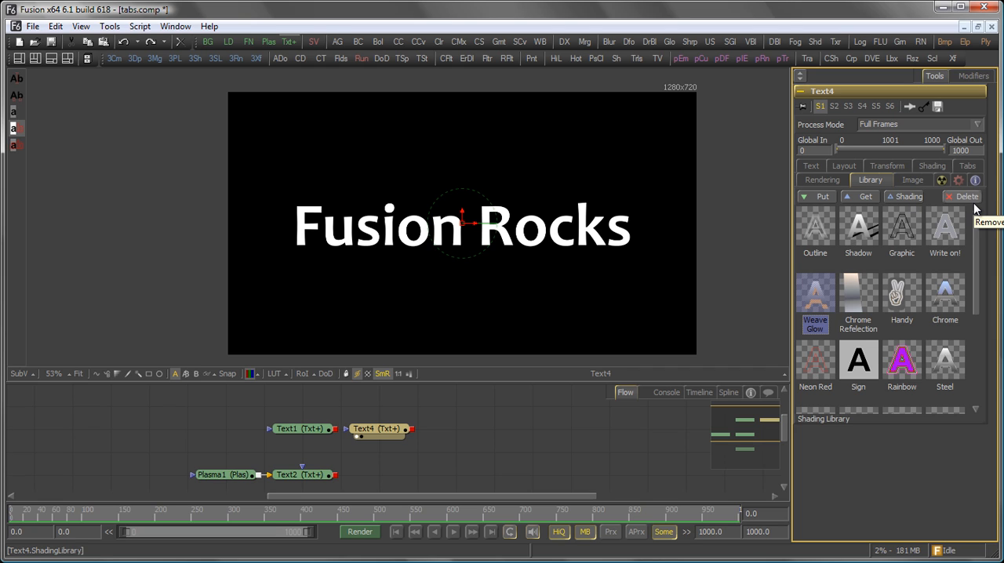
mouse_move(873, 234)
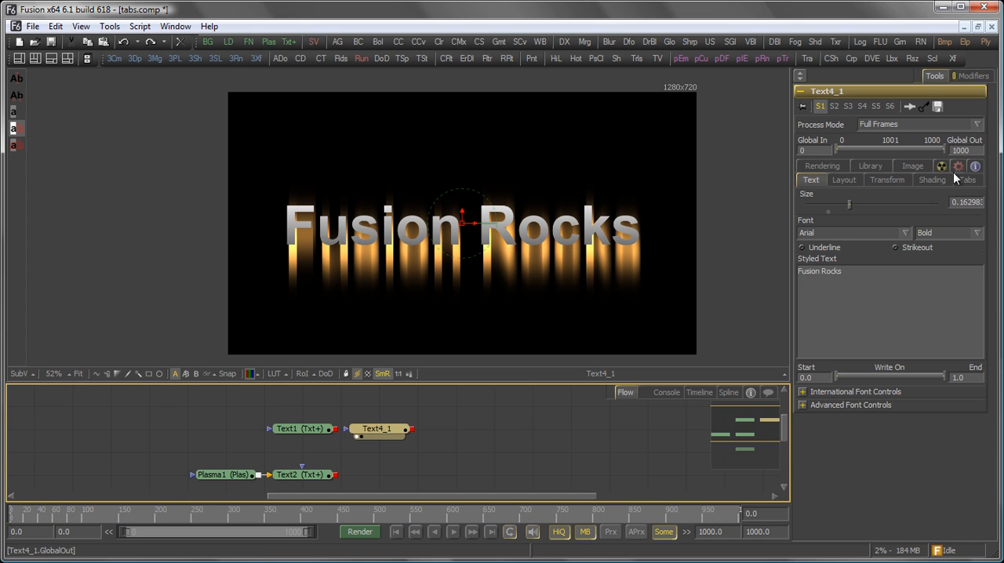
Inspect Text4's shading elements and play back the golden streak animation.
click(933, 179)
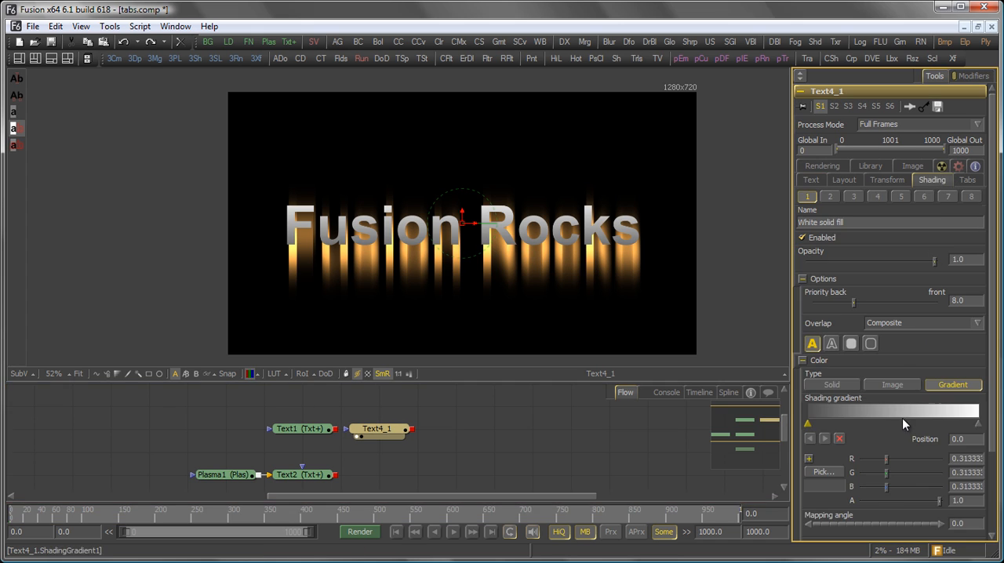
click(811, 179)
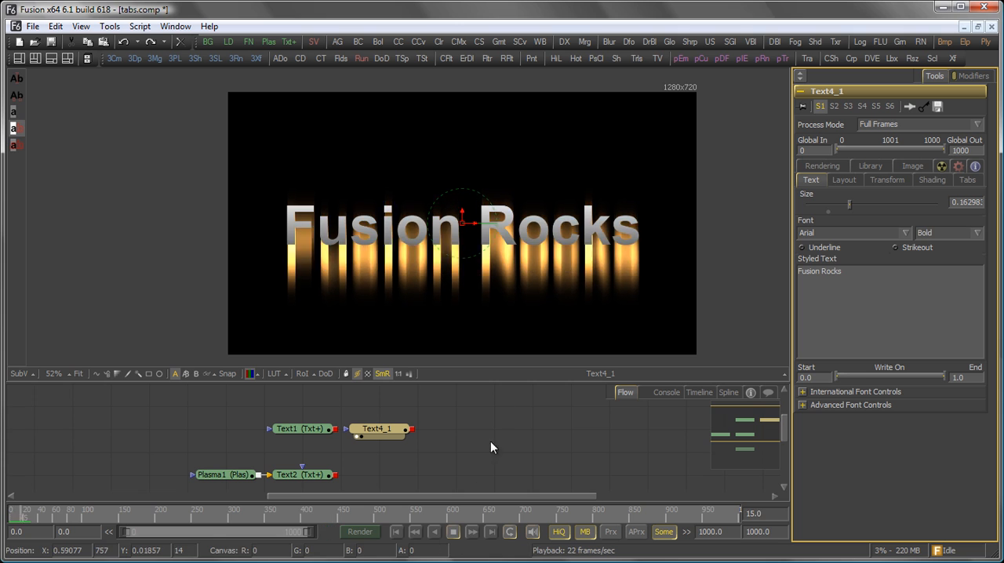
click(454, 532)
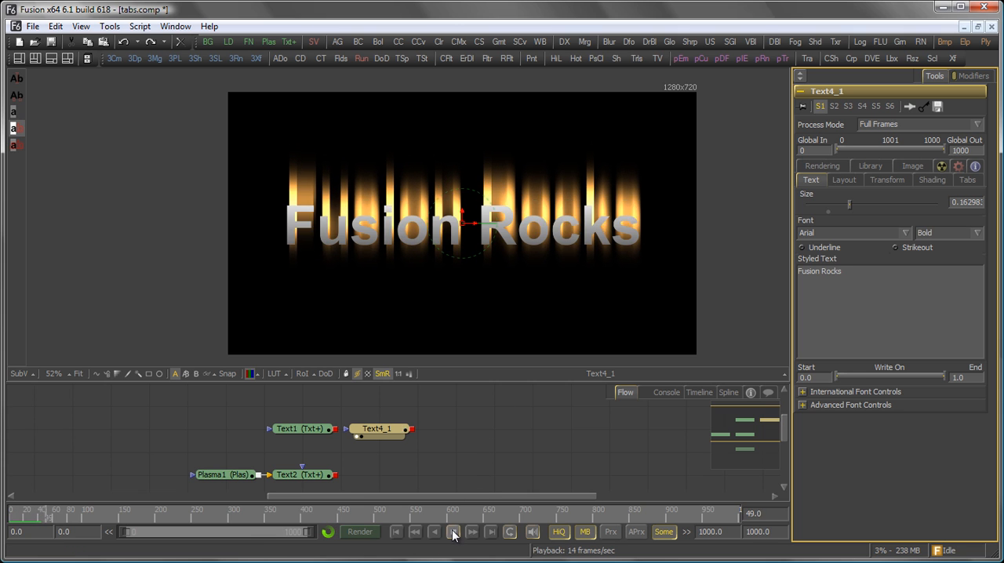
click(869, 166)
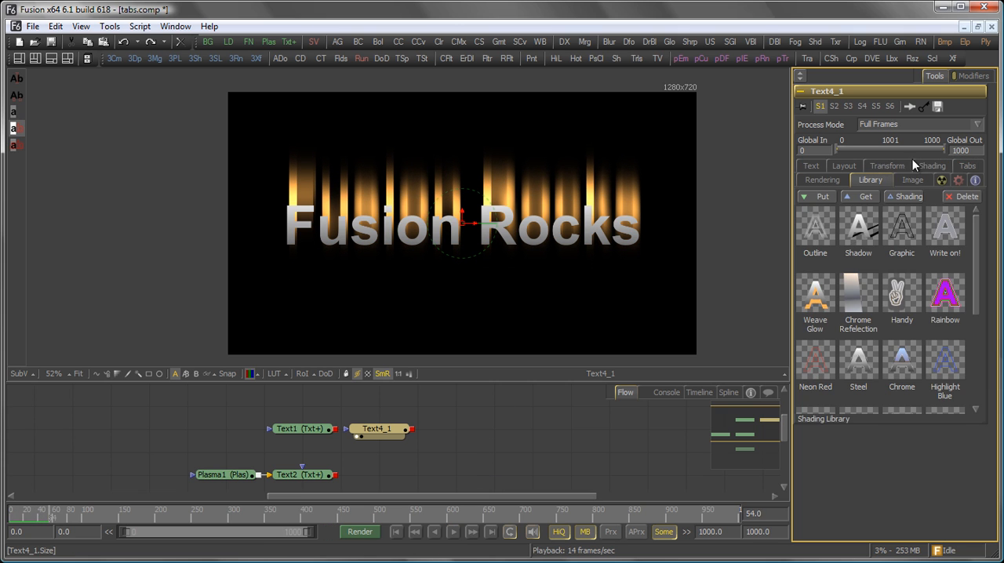
Replace the eyeon wording with Fusion in the second text tool and show its shading library.
click(816, 295)
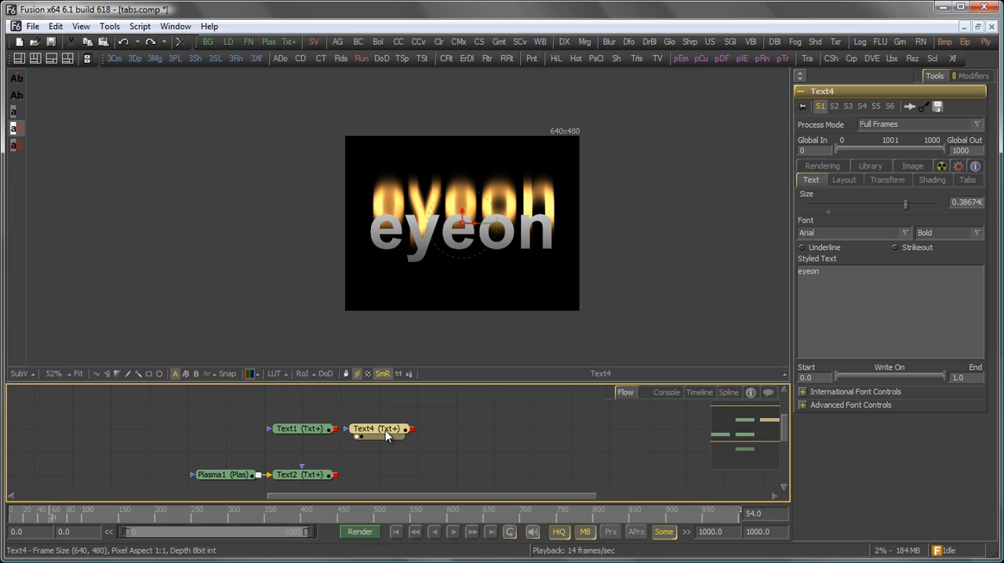
mouse_move(581, 132)
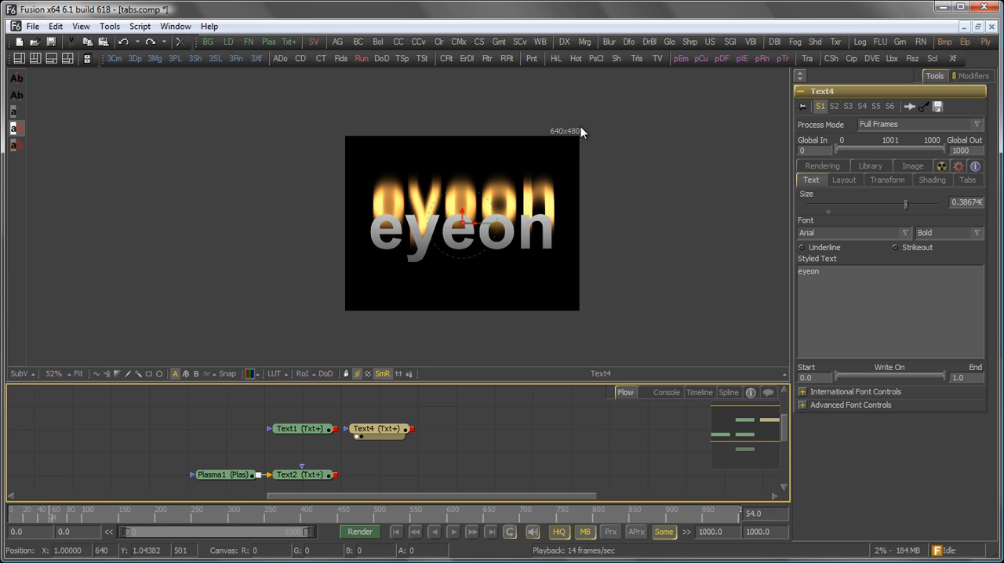
mouse_move(839, 308)
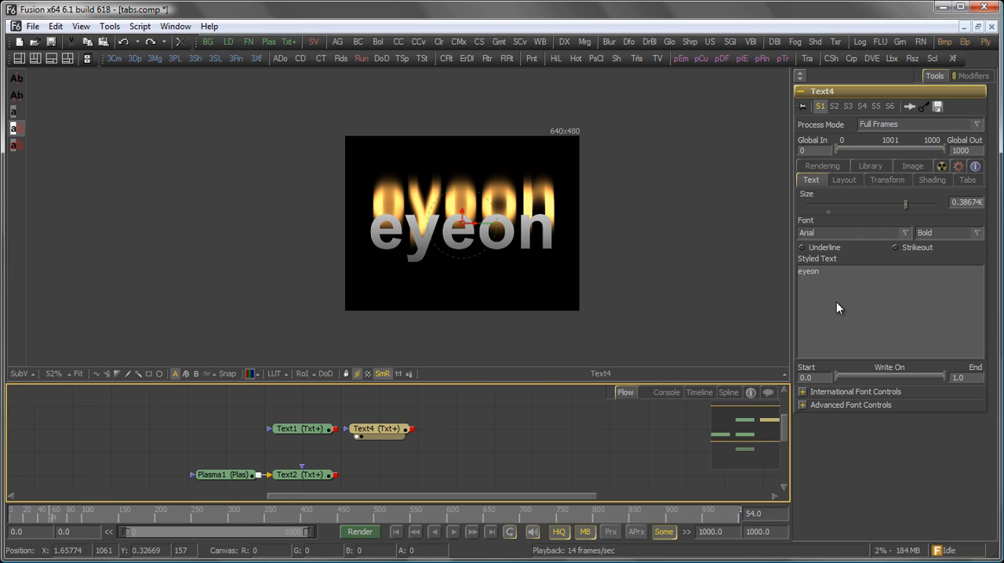
mouse_move(857, 300)
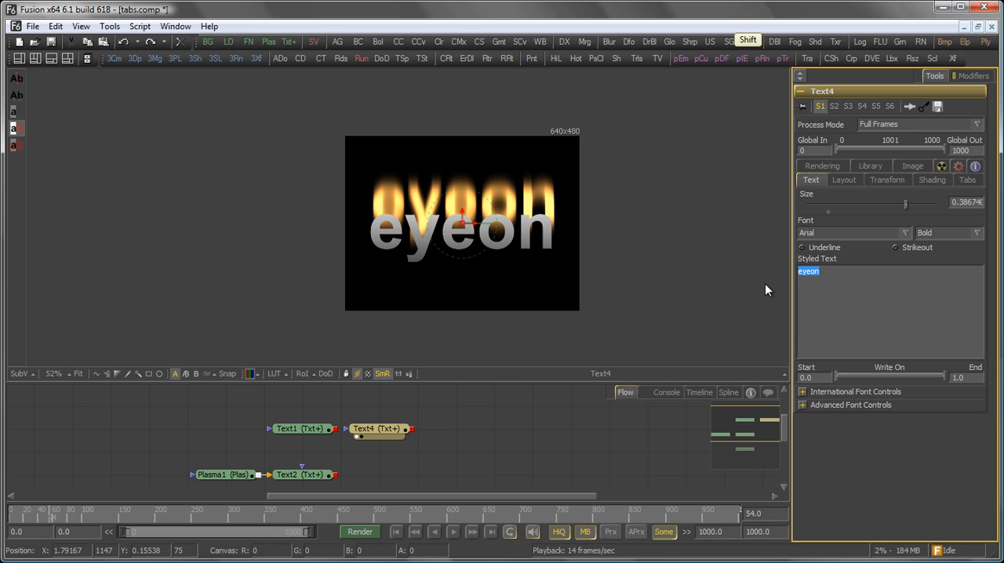
text(Fusion)
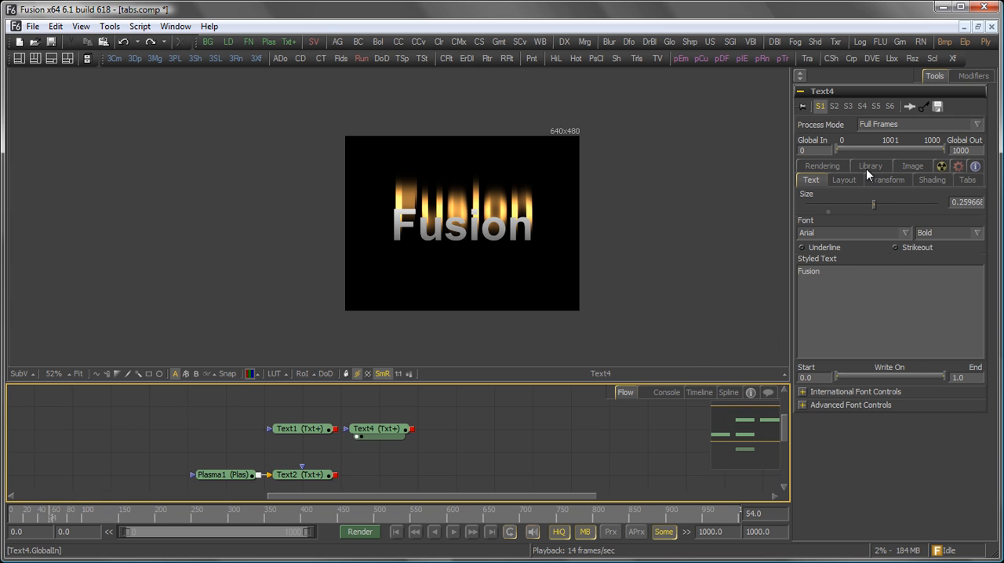
click(870, 179)
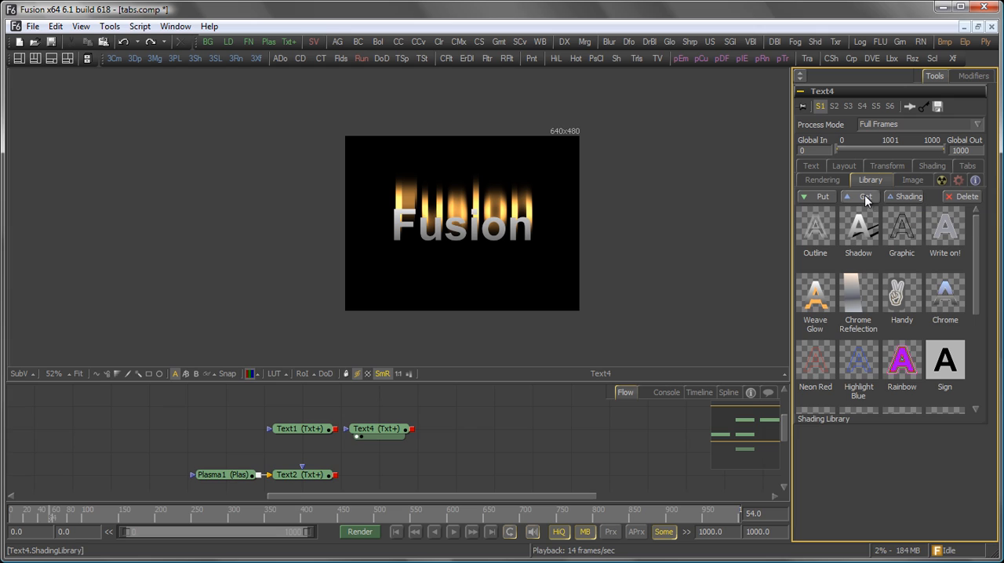
mouse_move(866, 198)
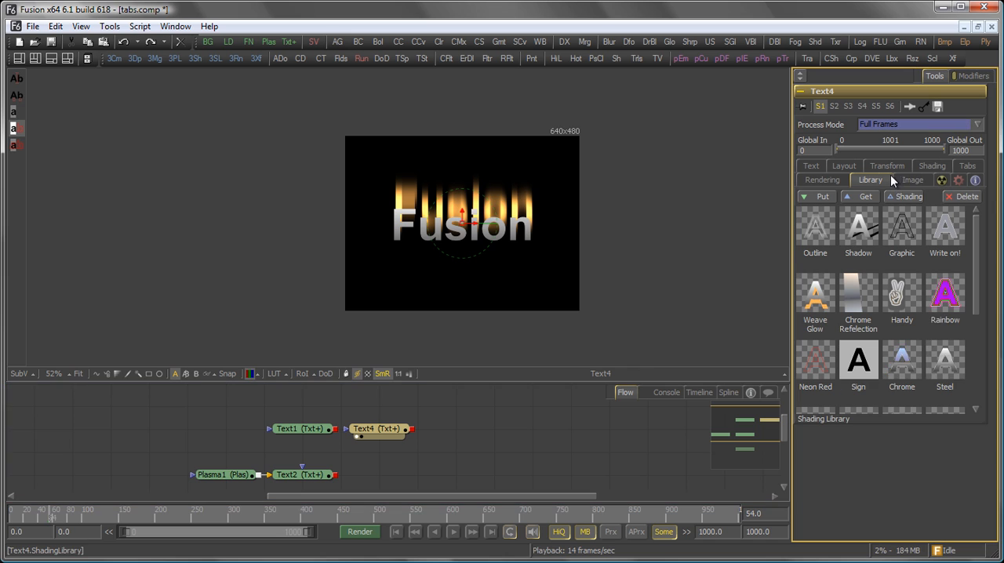
Recolour shading element 2's streaks to pale blue and play back the icy result.
click(932, 179)
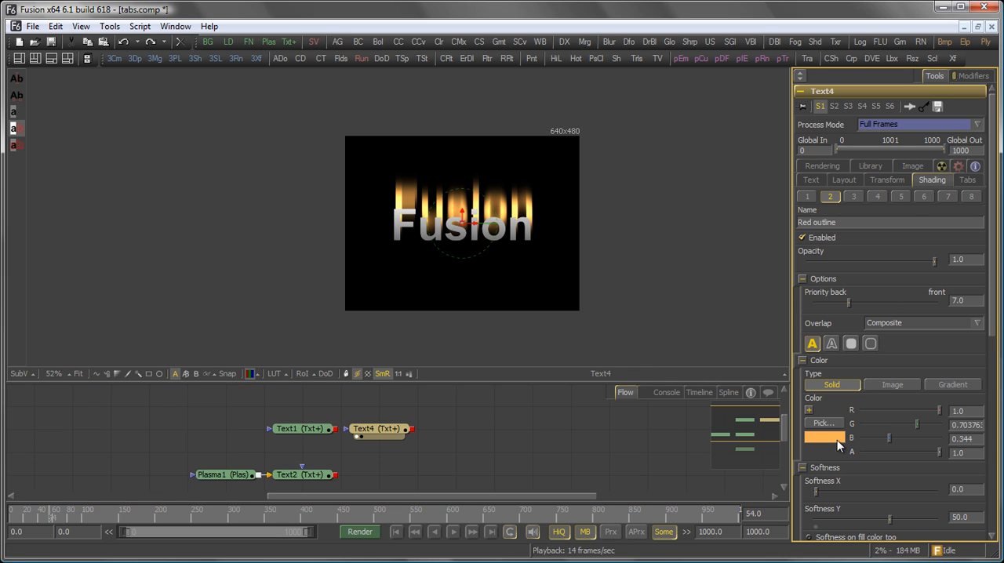
click(825, 439)
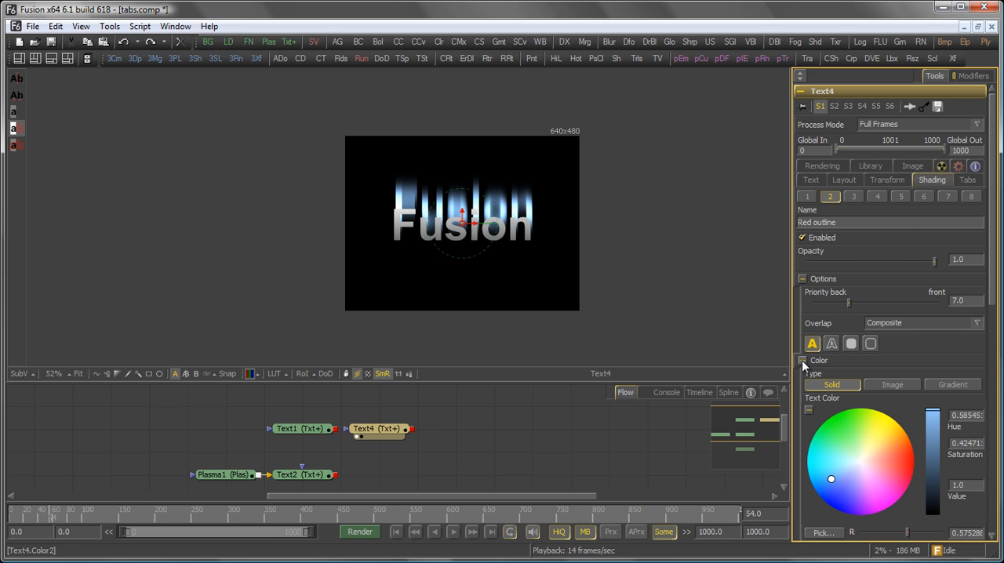
click(804, 361)
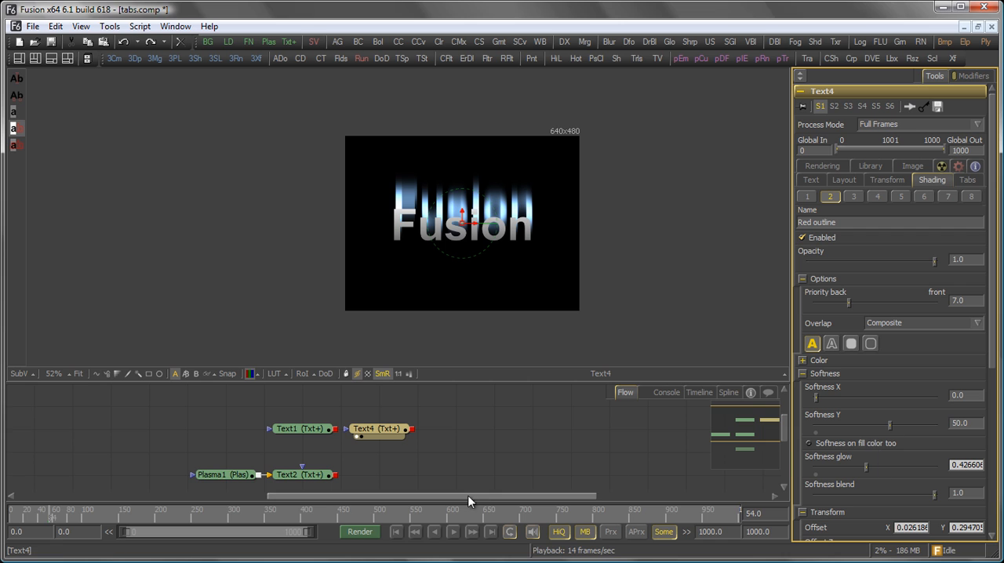
click(452, 532)
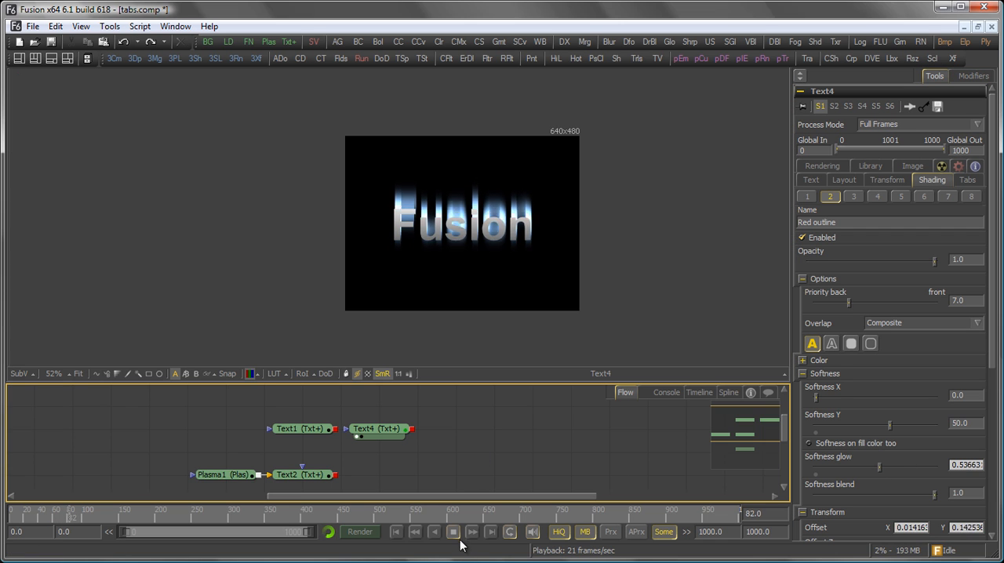
click(871, 179)
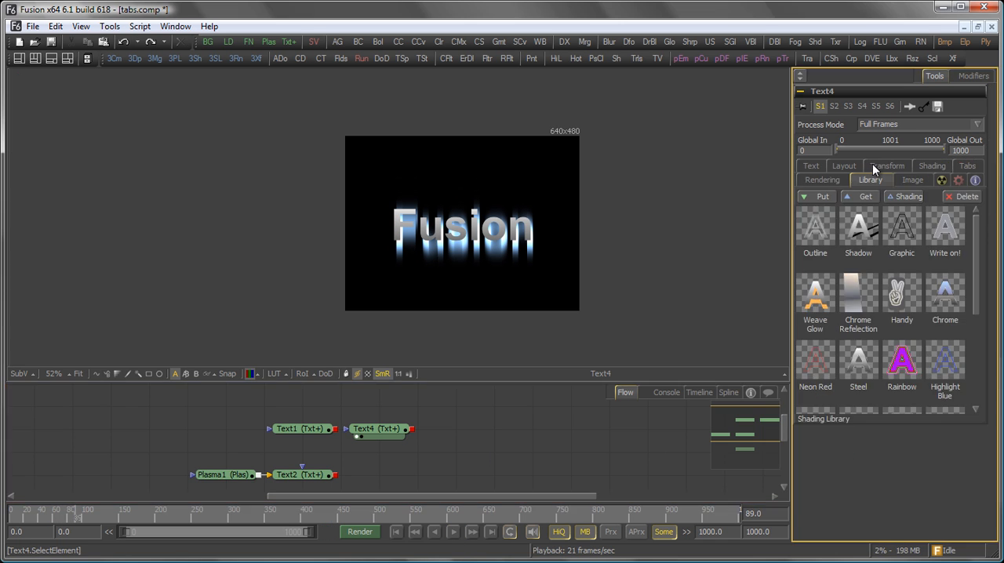
Save the current blue streak shading to the library as a preset named BlueWeave.
click(823, 196)
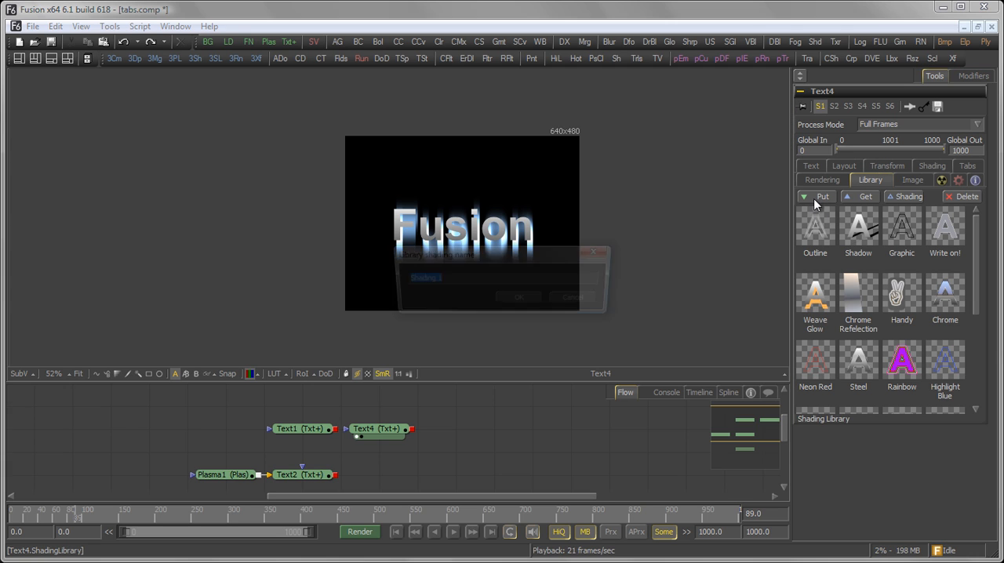
click(822, 196)
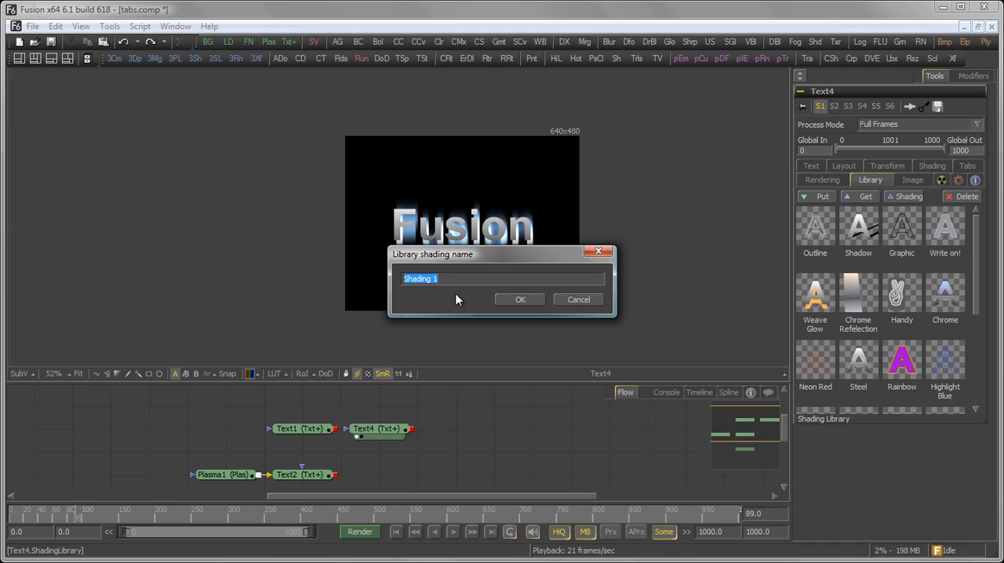
text(BlueWeave)
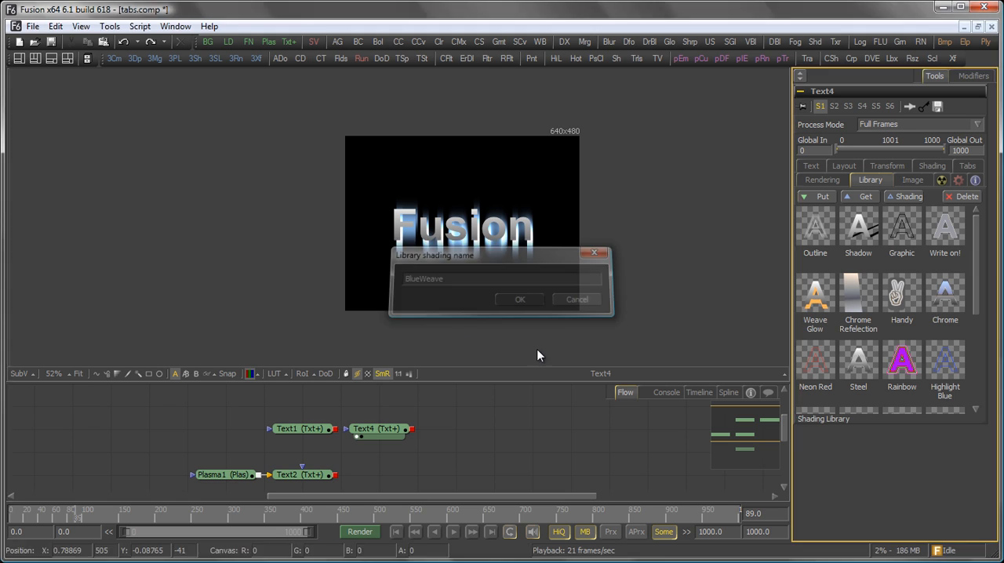
click(519, 298)
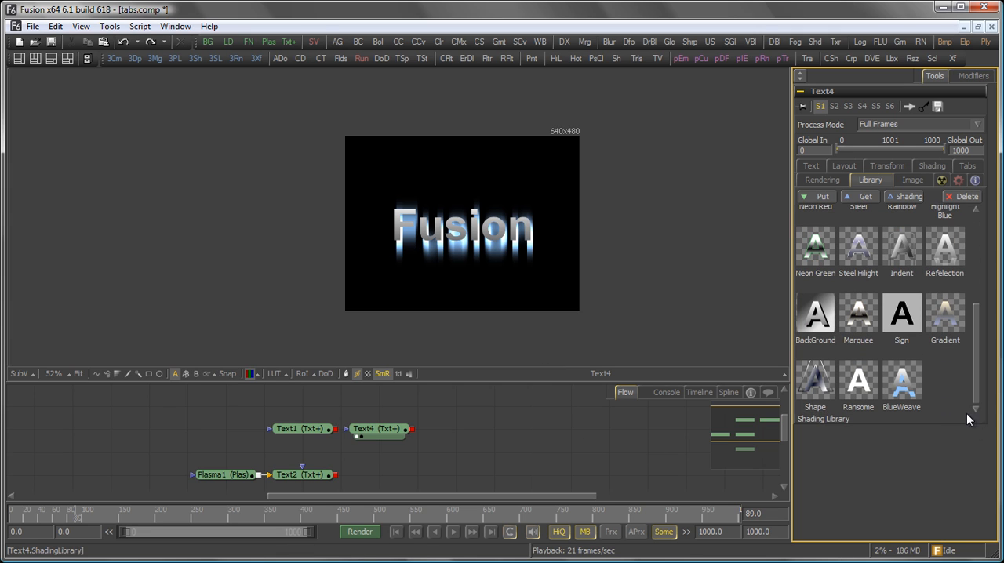
Select the new BlueWeave preset and delete it from the library again.
click(901, 385)
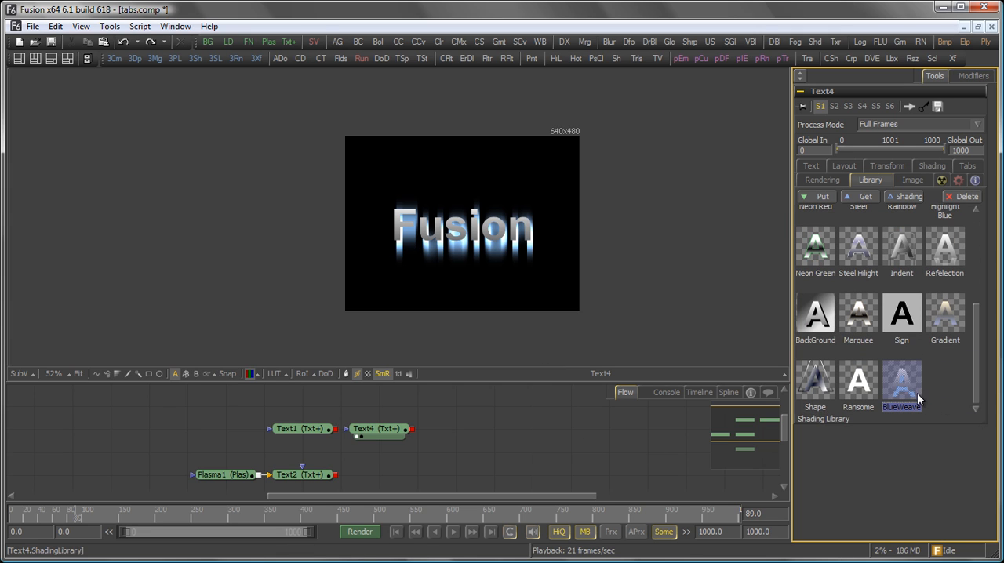
mouse_move(933, 395)
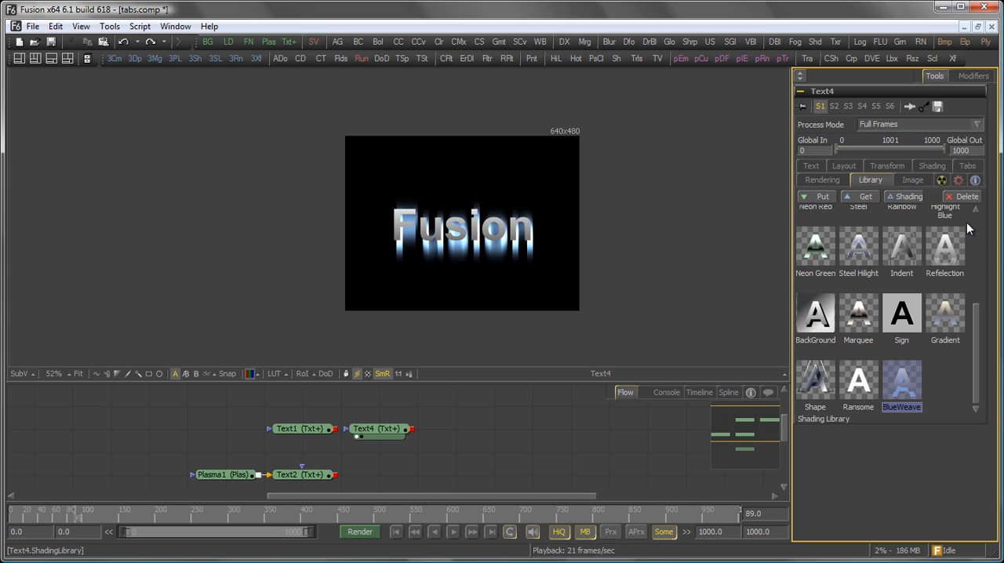
click(966, 196)
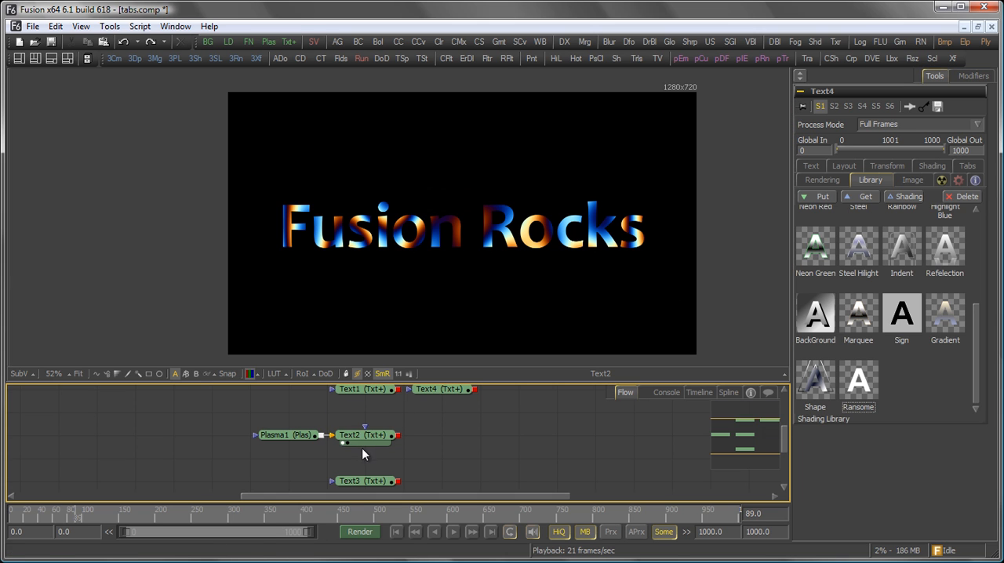
click(364, 435)
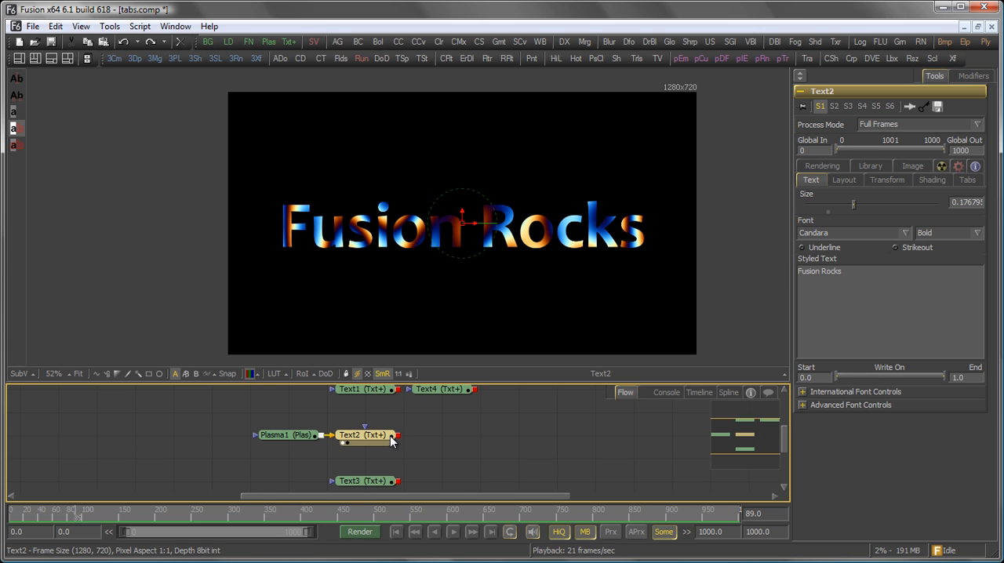
click(822, 179)
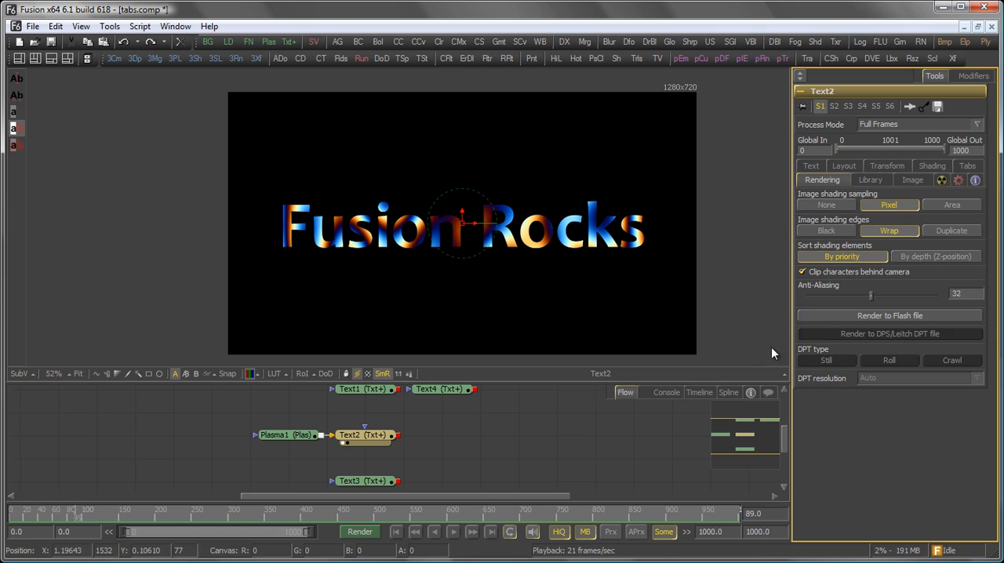
click(263, 439)
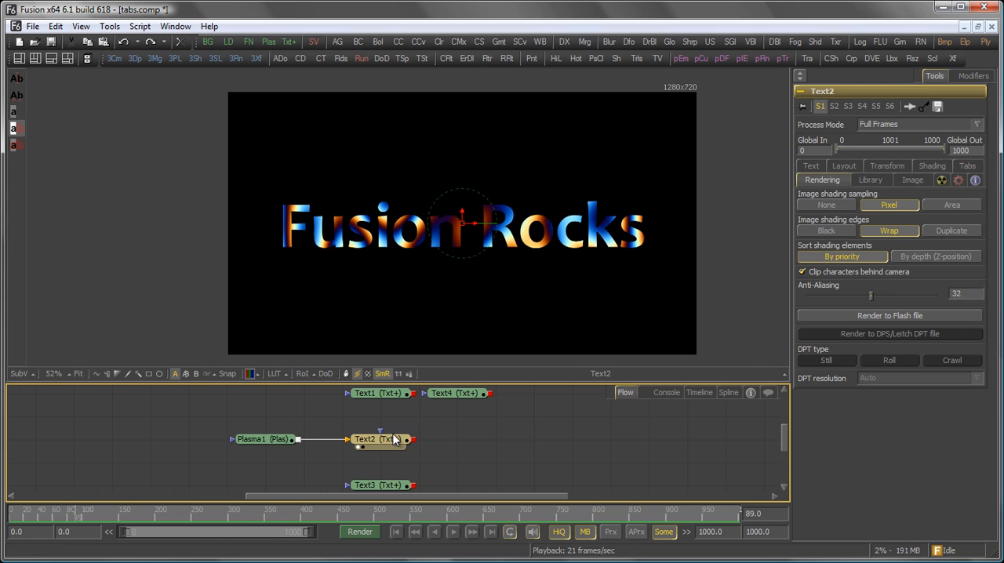
click(933, 178)
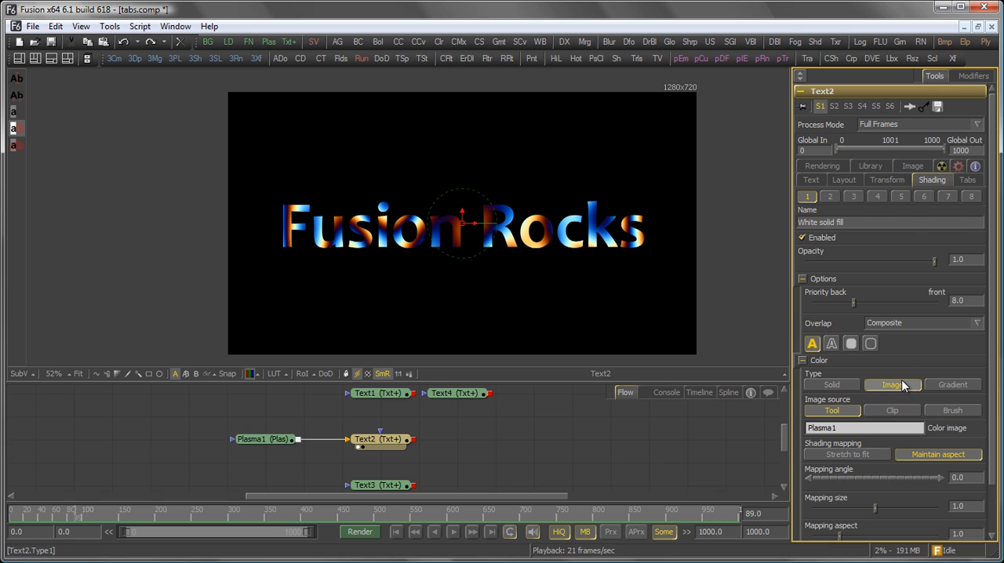
click(822, 179)
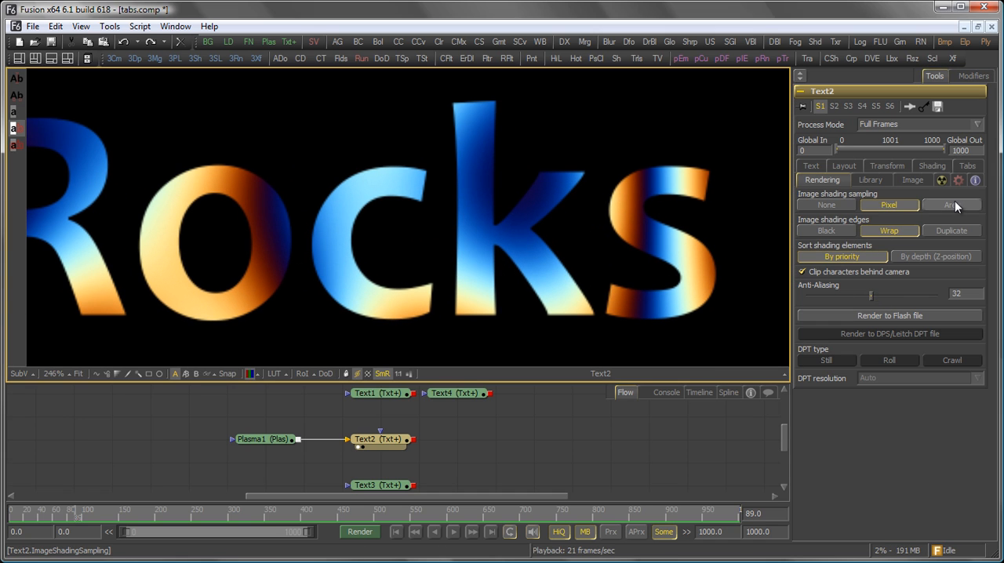
click(951, 204)
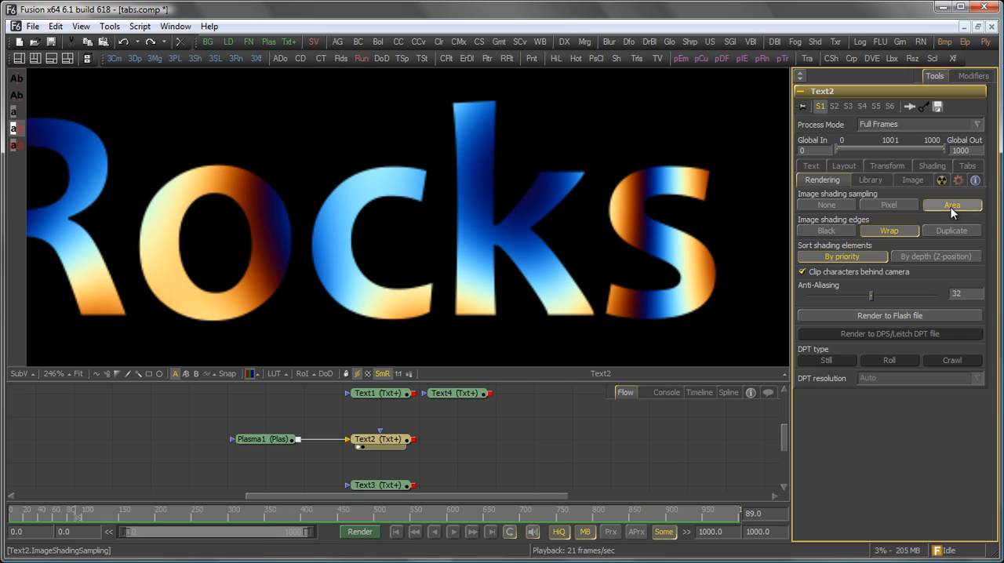
mouse_move(957, 207)
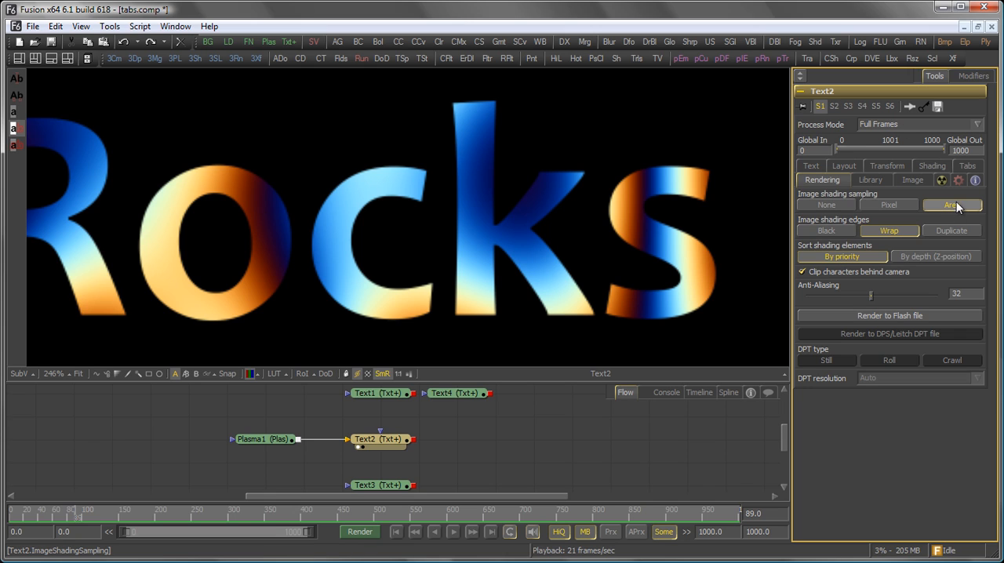
click(888, 204)
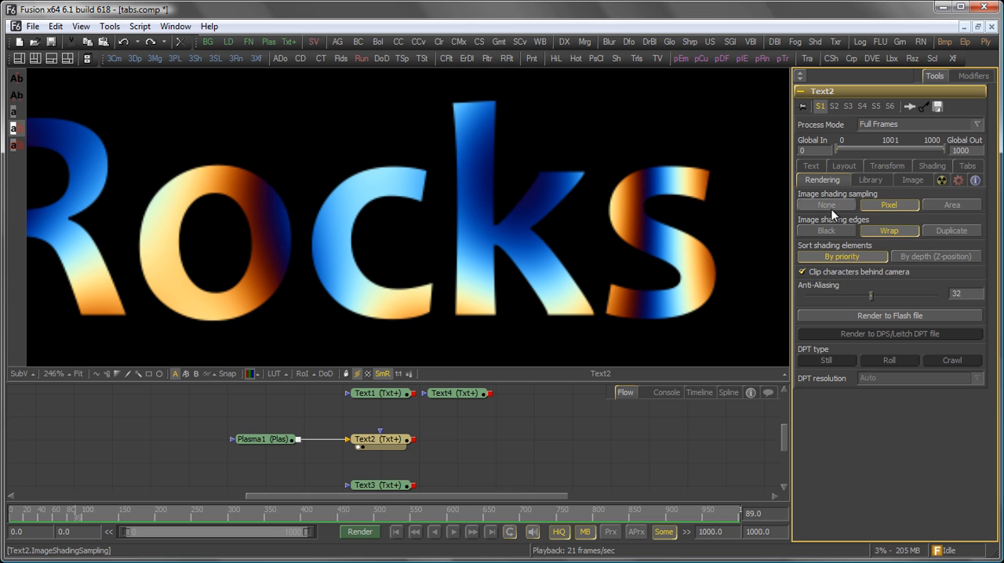
click(826, 204)
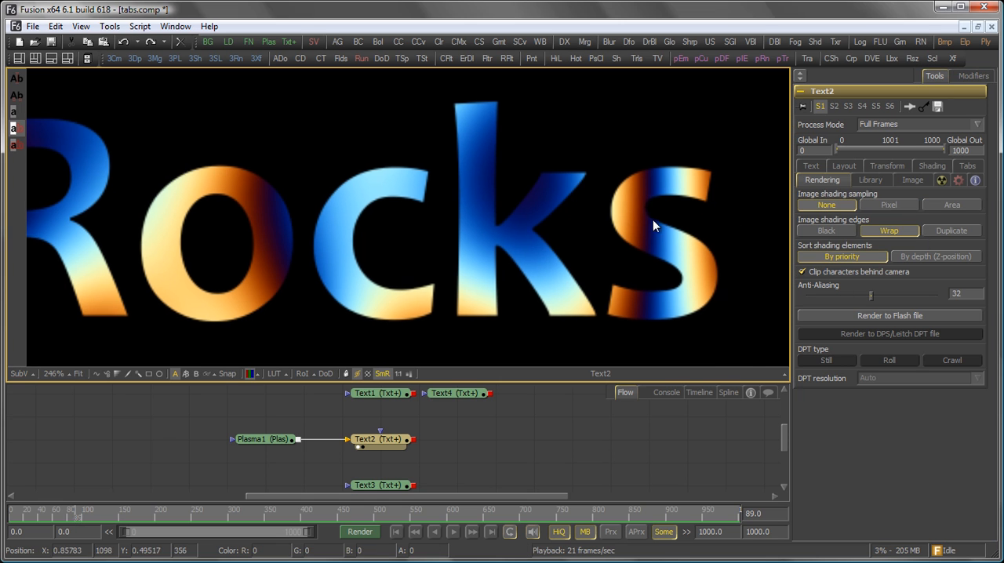
click(889, 204)
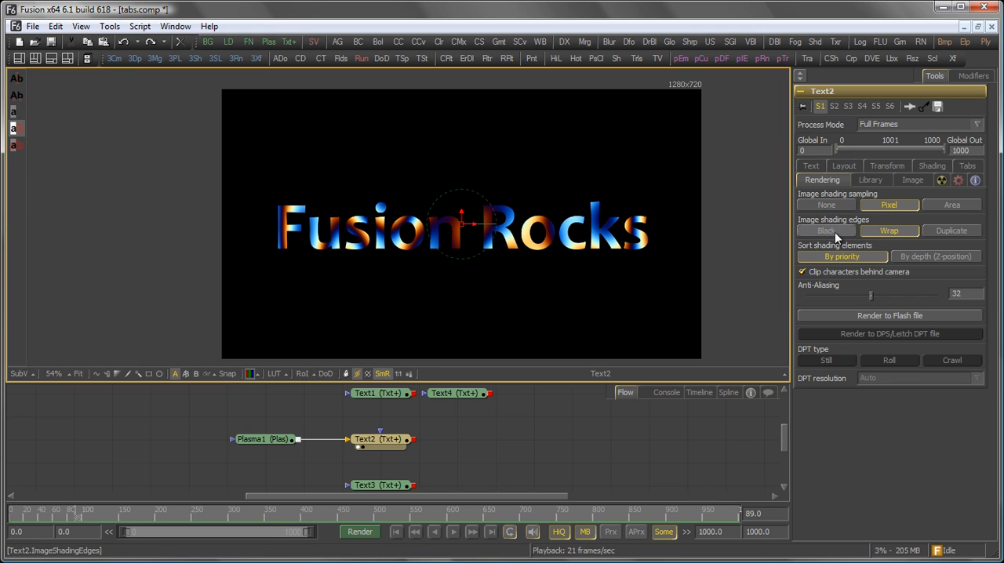
mouse_move(951, 238)
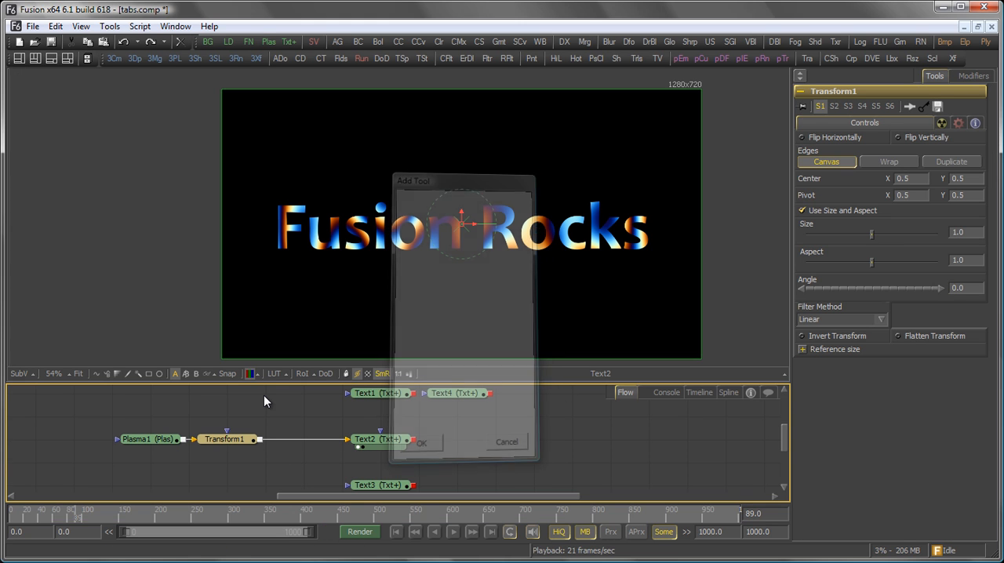
Confirm the Transform1 node inserted between Plasma1 and Text2 by closing the dialog.
click(505, 442)
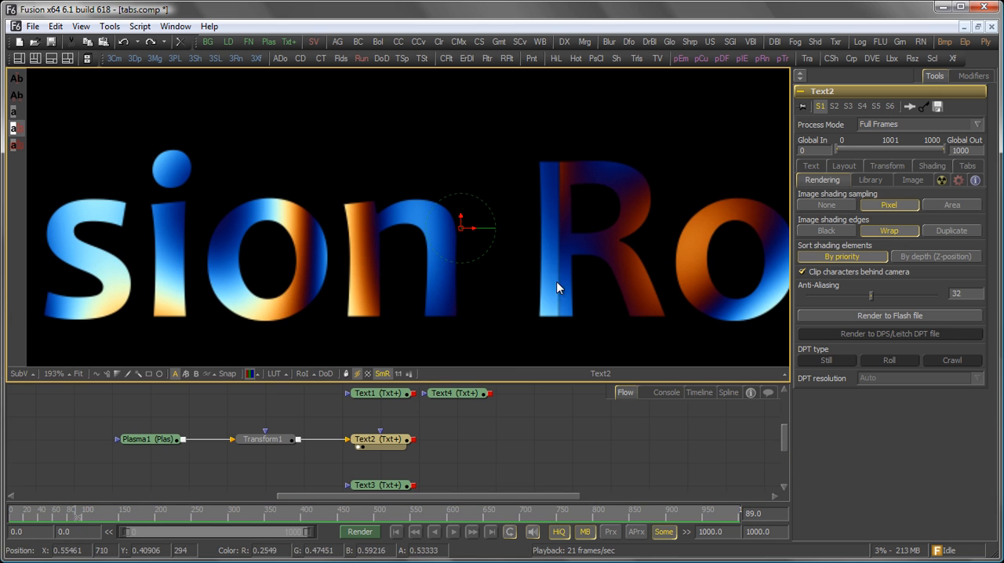
mouse_move(557, 207)
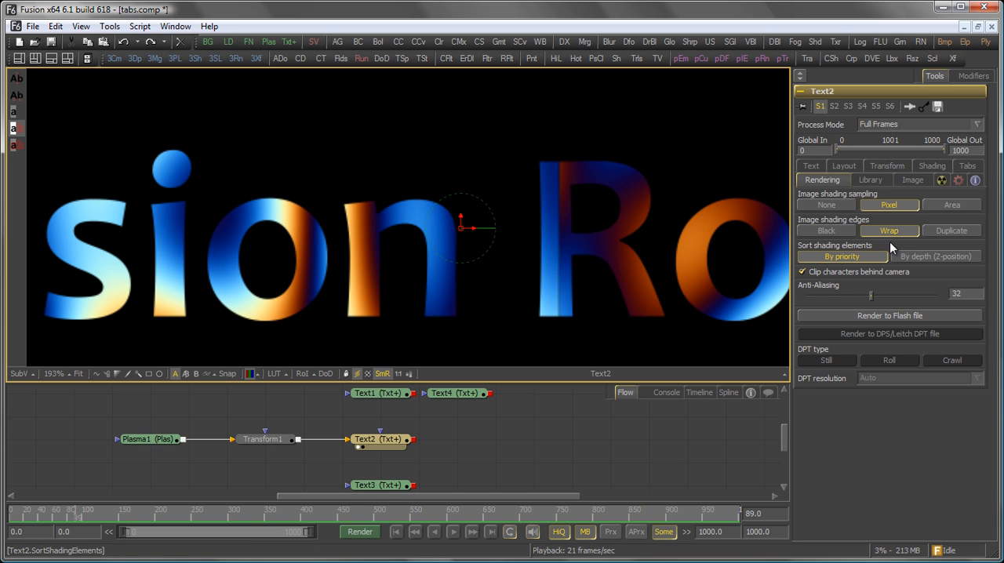
Set Text2's image shading edges to Black and slide the plasma sideways via Transform1.
click(825, 229)
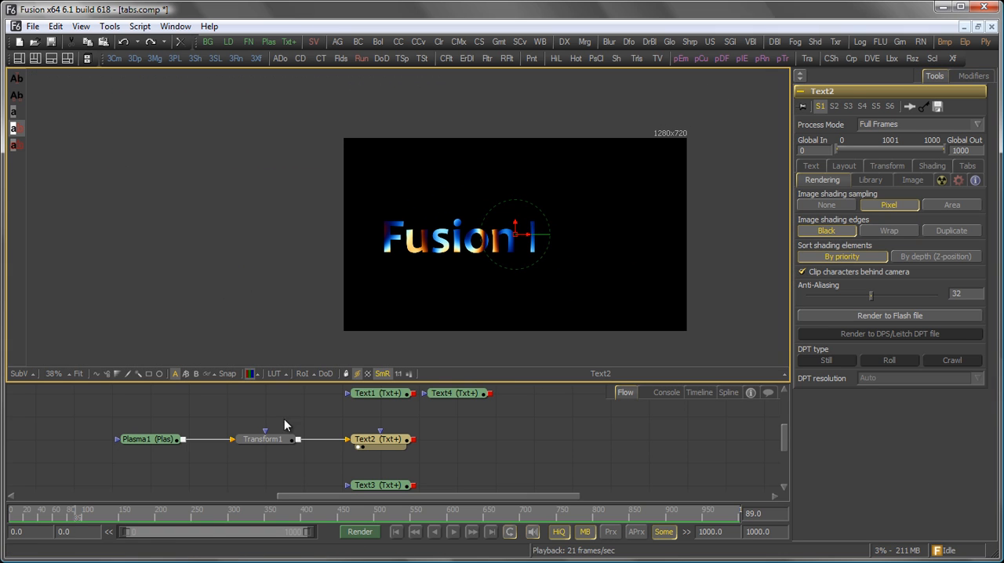
click(264, 439)
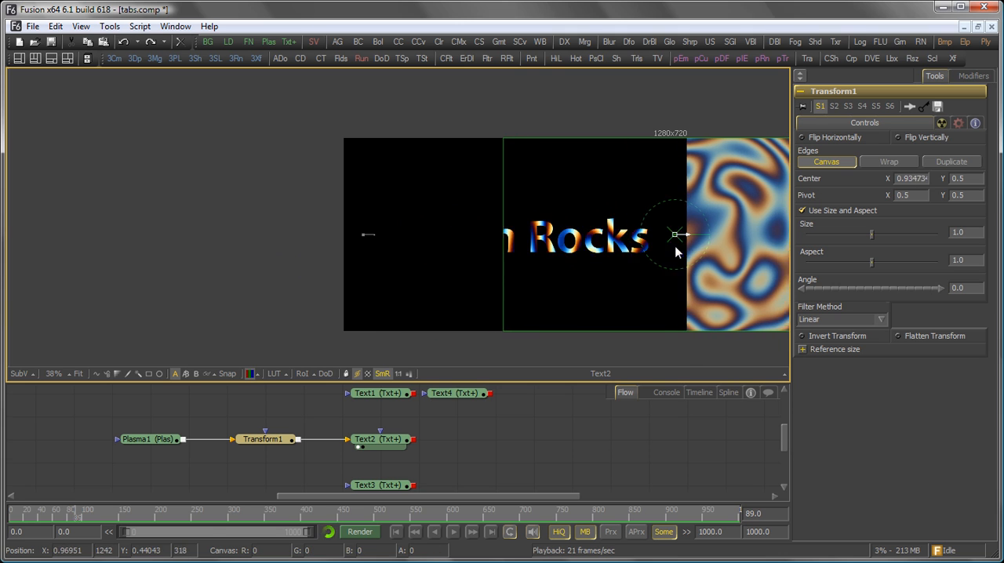
drag(675, 235, 458, 235)
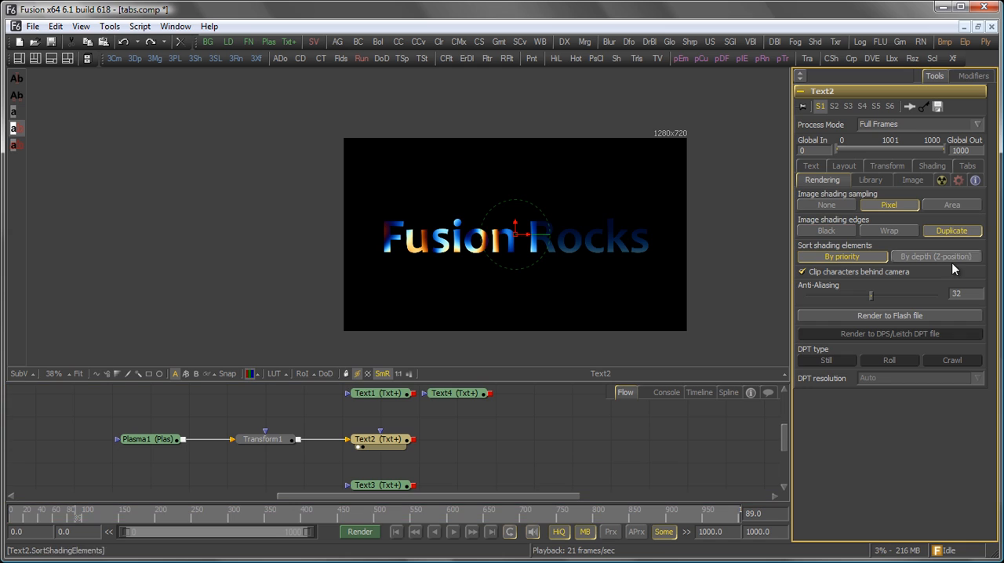
click(263, 439)
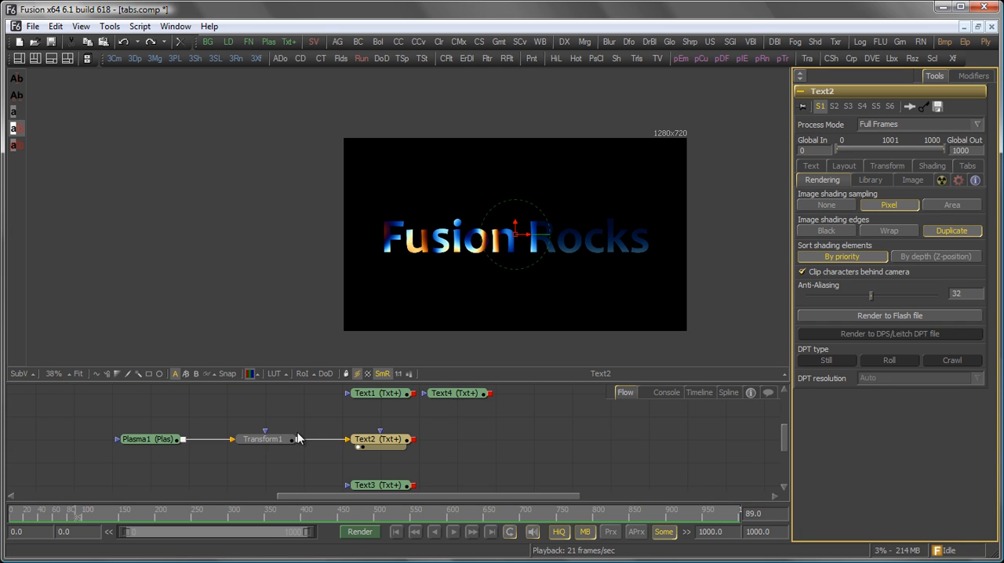
Drag Transform1's center to offset the duplicated plasma up and right behind Fusion Rocks.
click(264, 439)
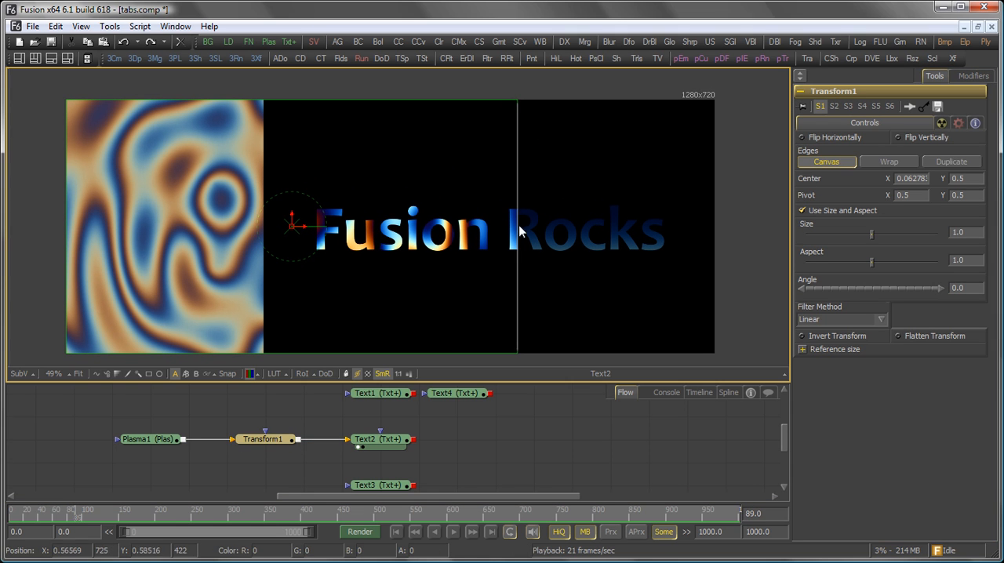
drag(295, 226, 141, 227)
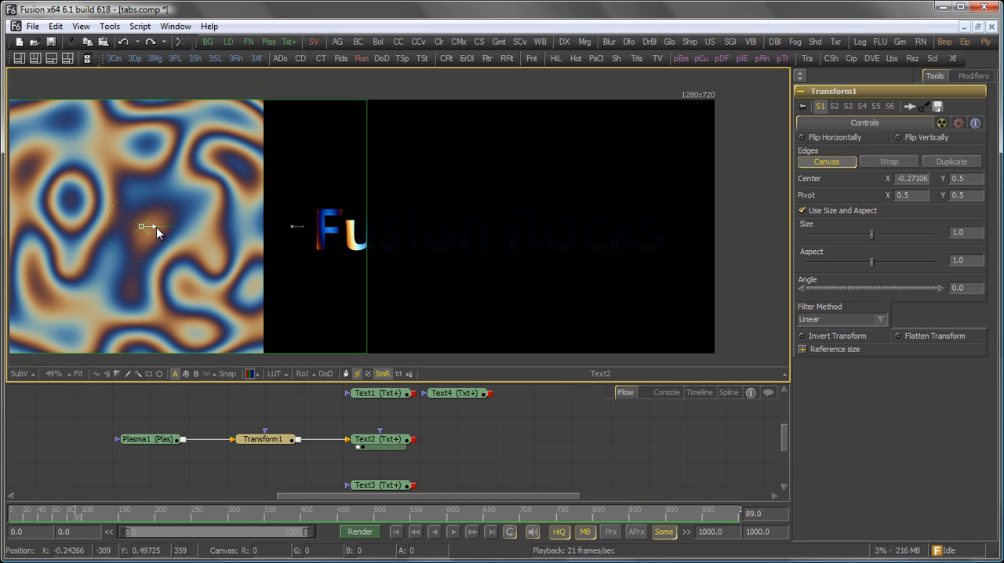
drag(141, 227, 189, 228)
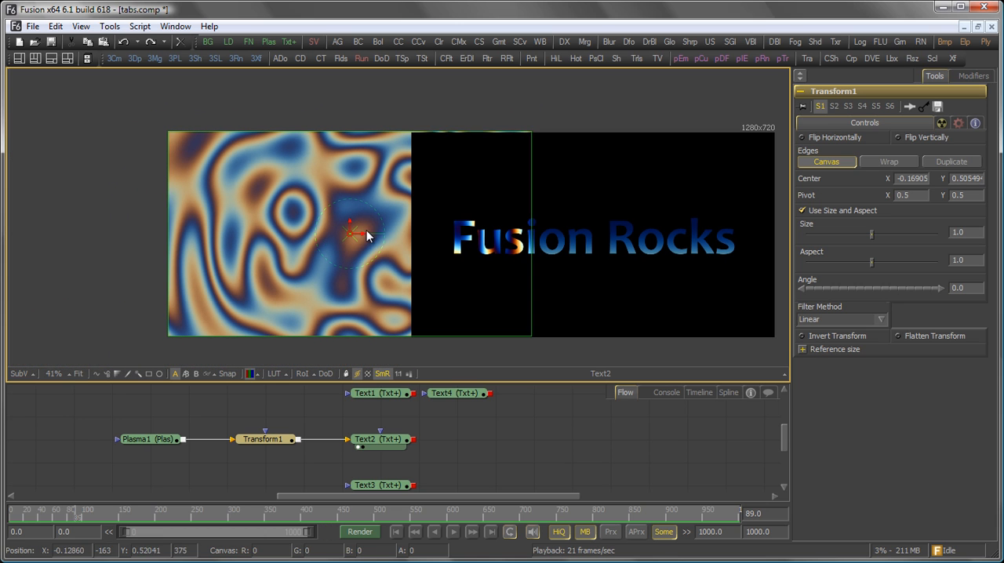
drag(352, 232, 259, 227)
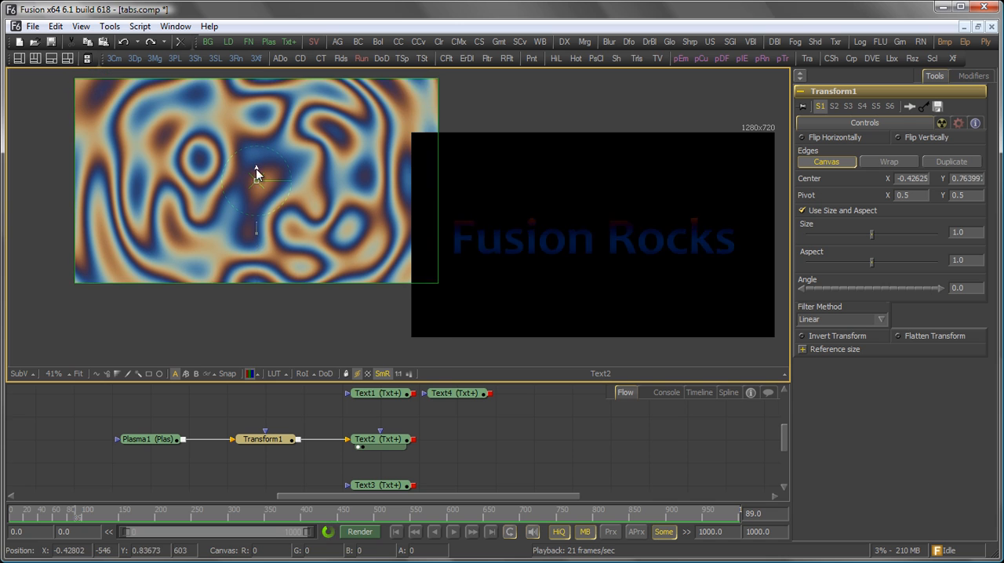
drag(259, 173, 290, 239)
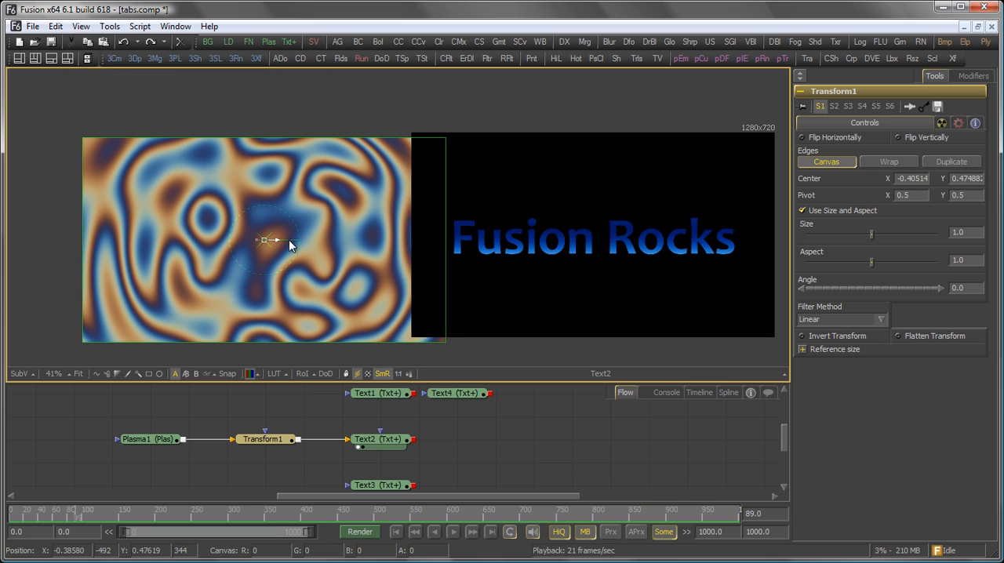
drag(267, 239, 584, 238)
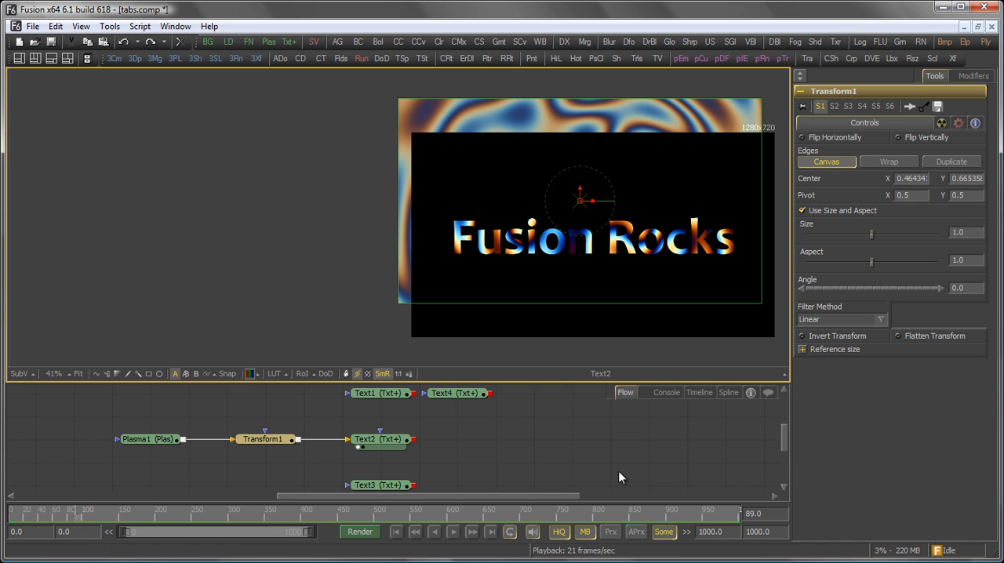
click(379, 440)
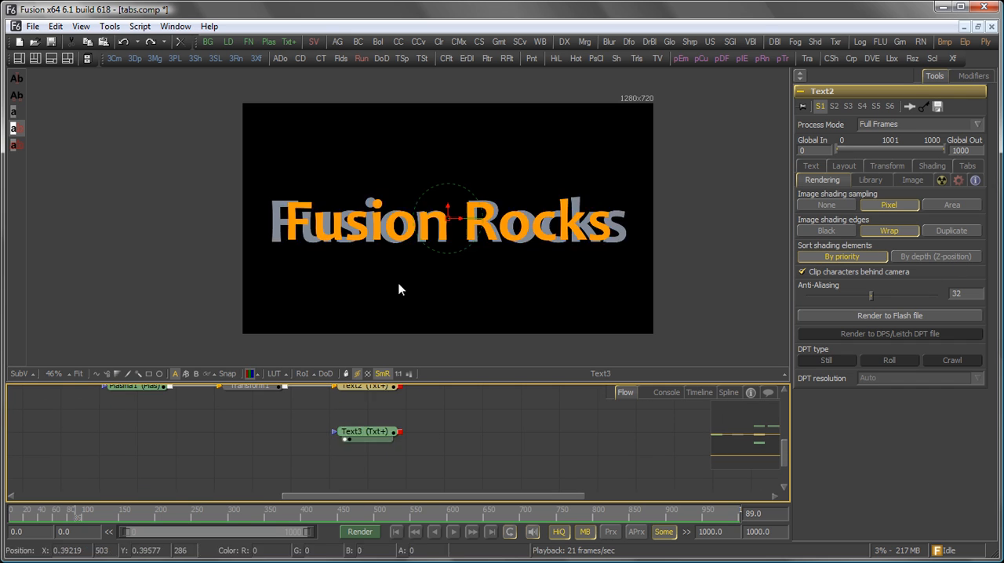
Show Text3's shading settings and compare the White fill and Red outline elements.
click(810, 178)
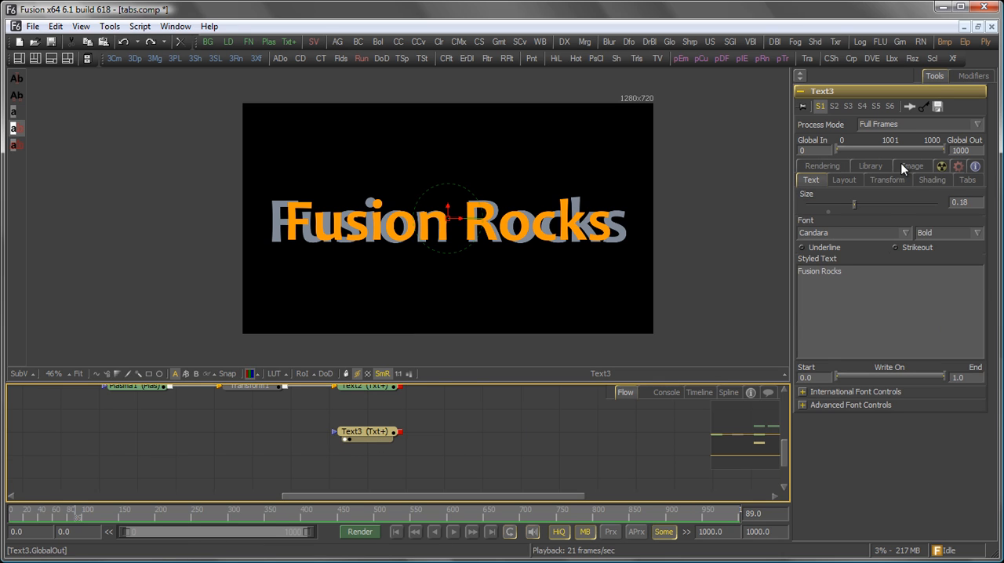
click(822, 179)
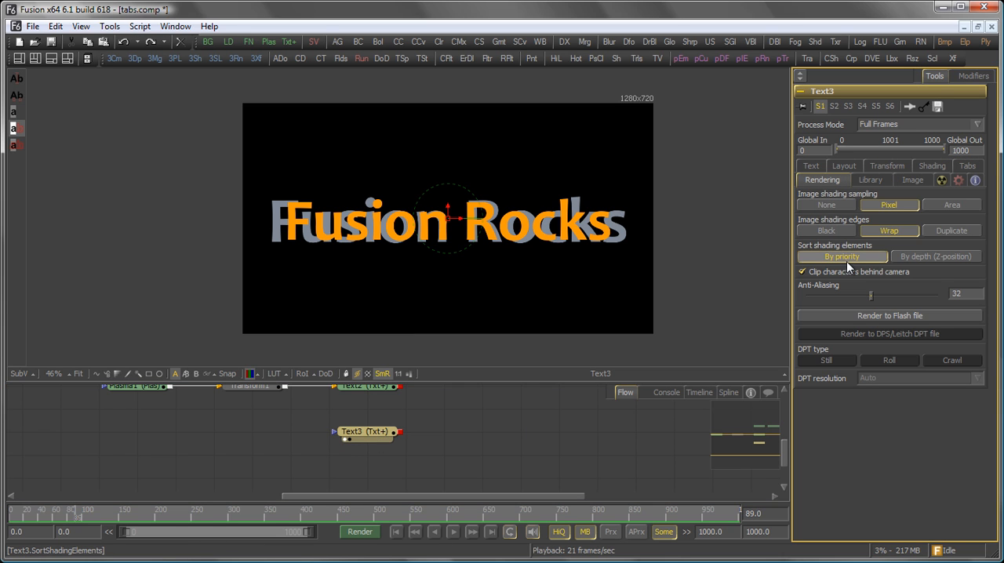
mouse_move(933, 173)
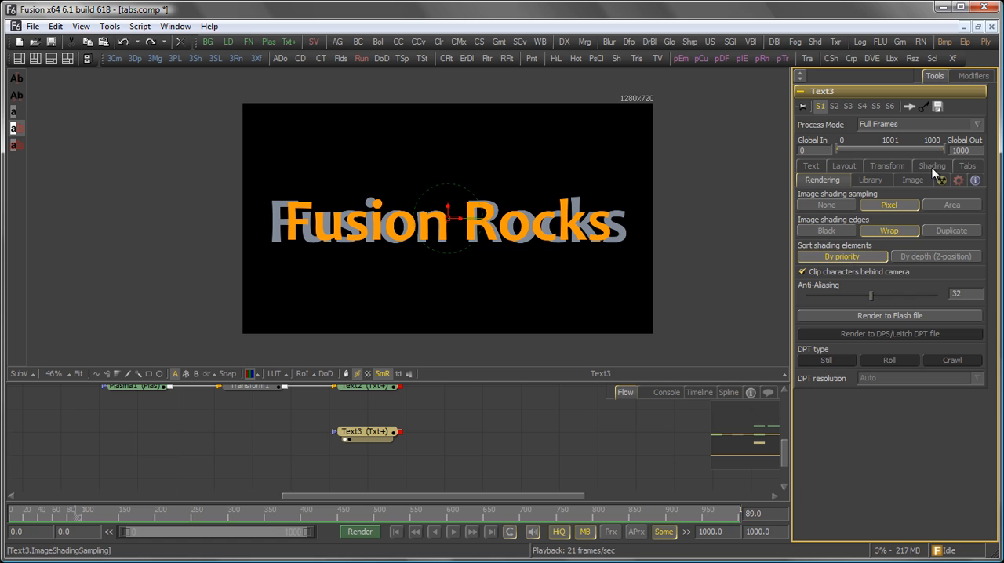
click(932, 179)
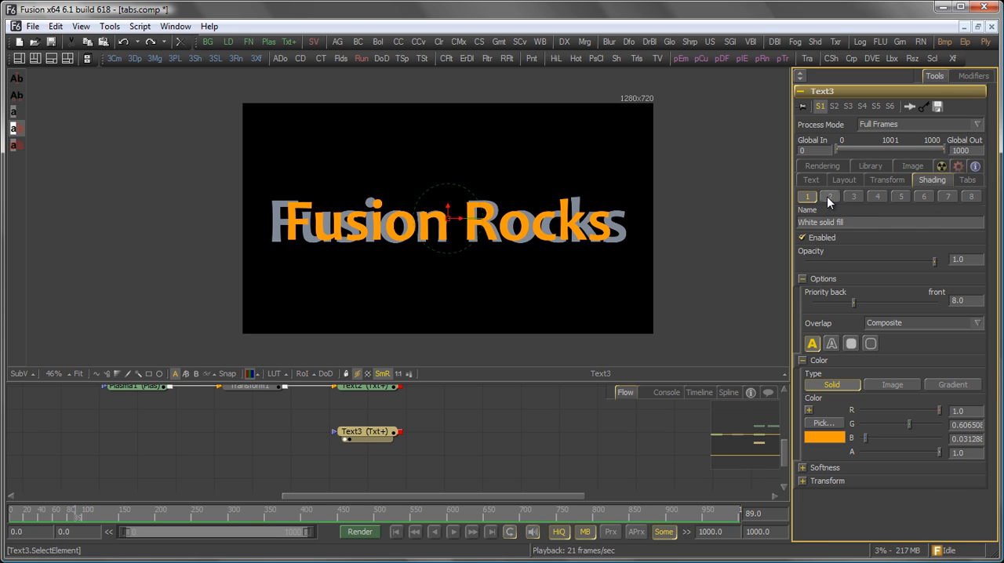
click(831, 196)
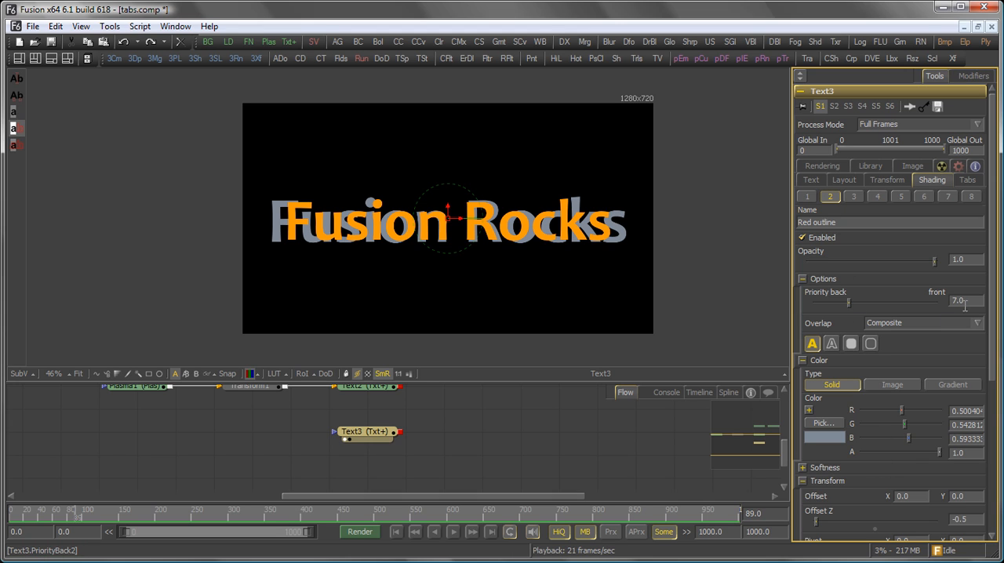
click(807, 196)
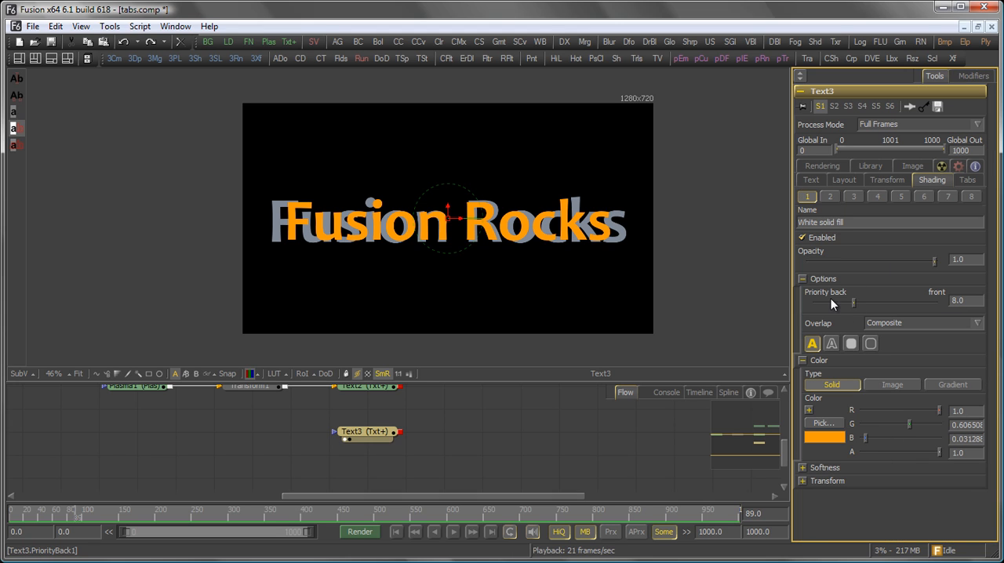
mouse_move(967, 319)
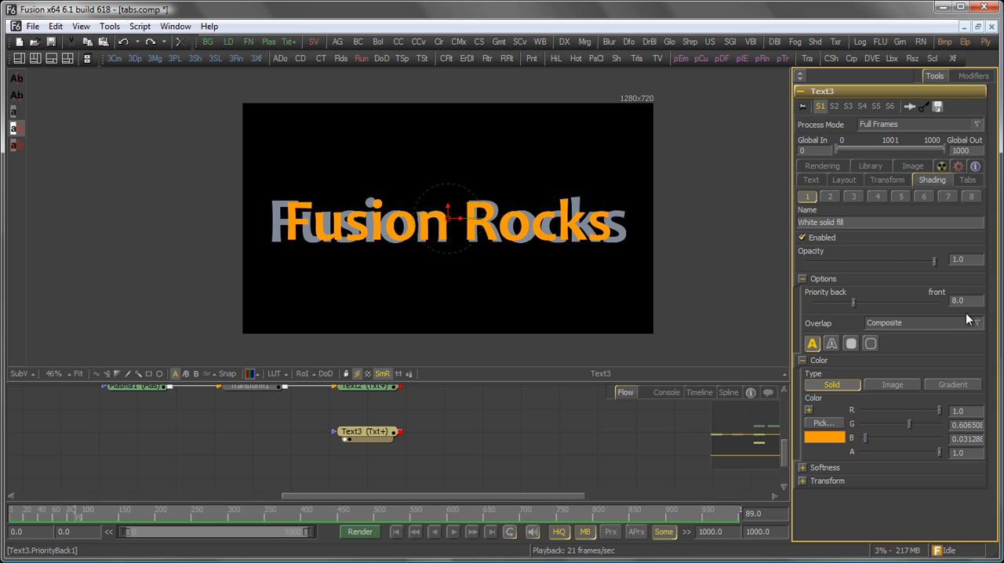
Adjust the Red outline's Priority Back slider and leave it at 7.0.
click(831, 196)
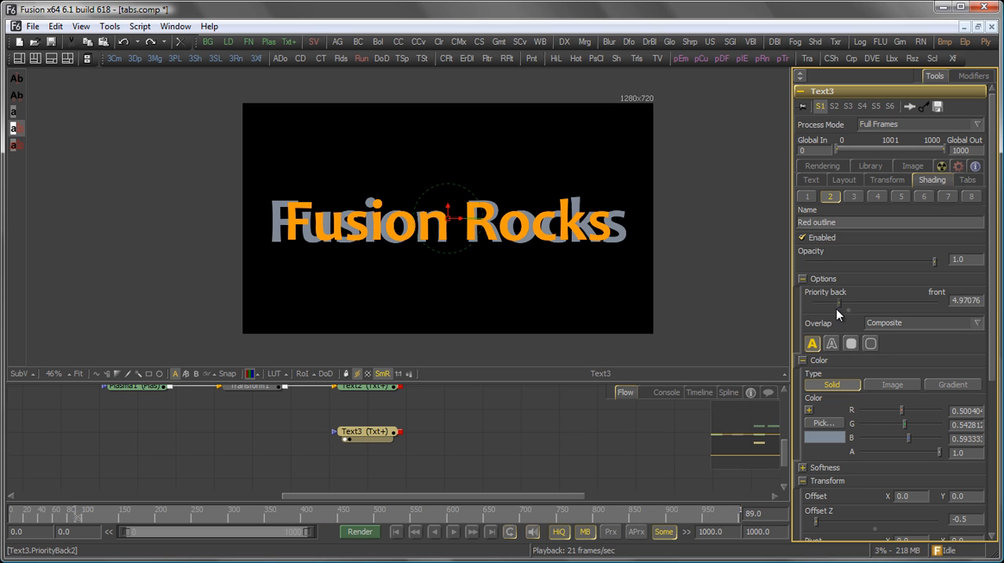
drag(838, 311, 829, 311)
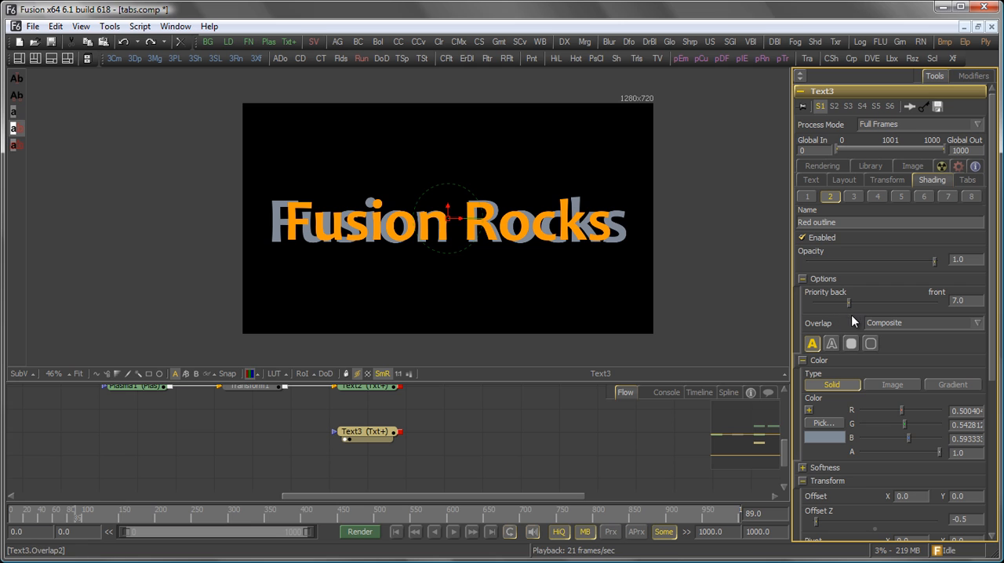
scroll(down, 3)
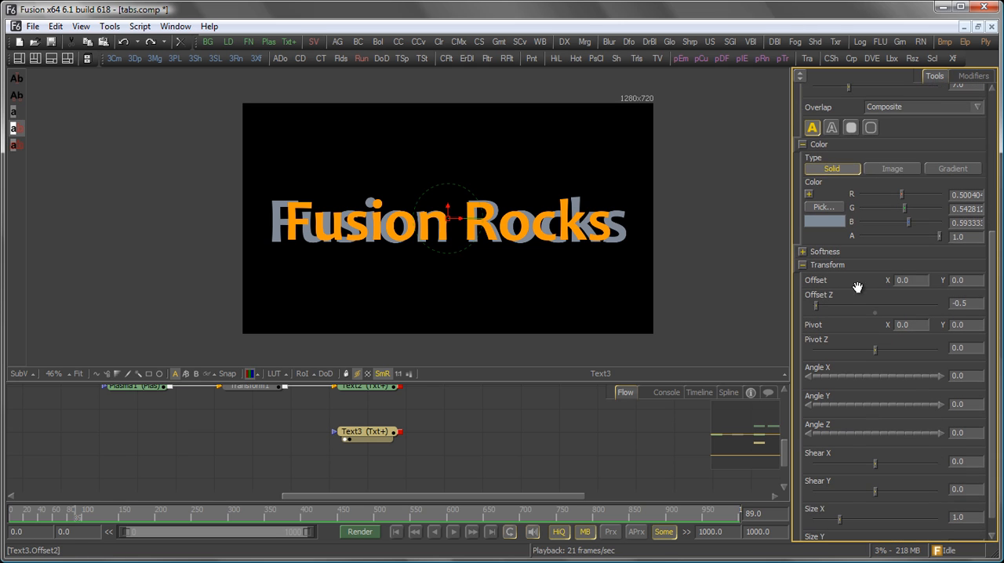
drag(816, 303, 933, 303)
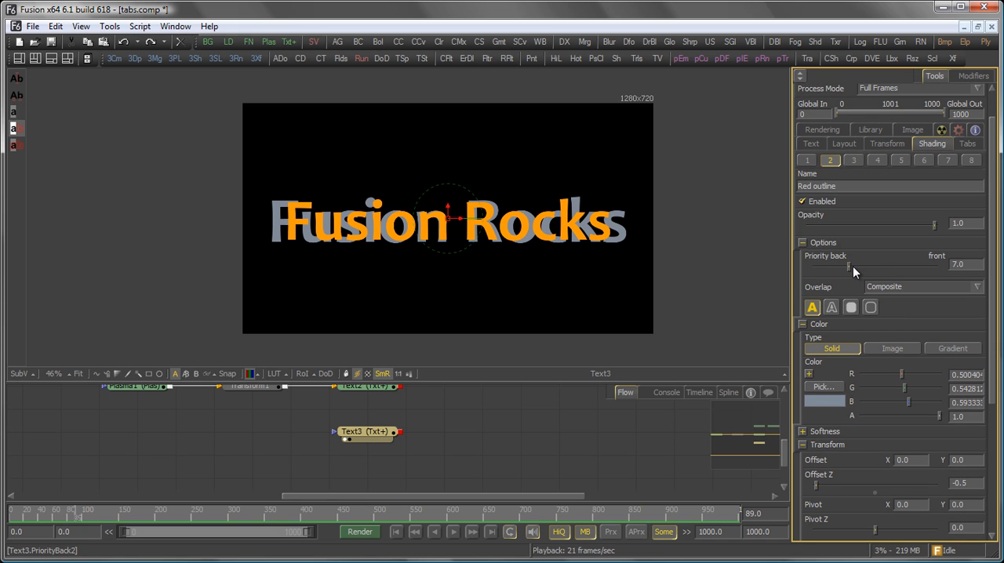
click(823, 144)
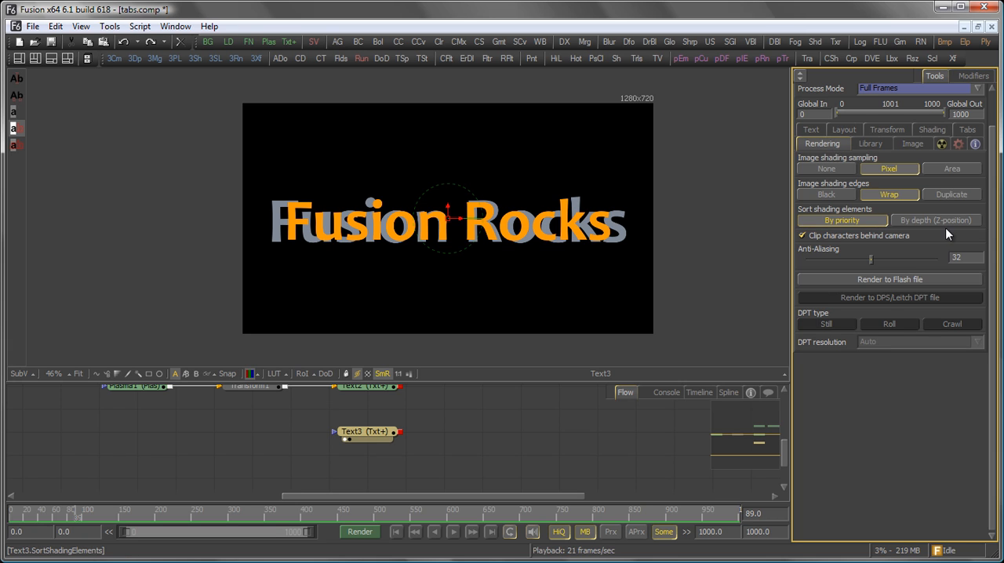
Enable Sort by depth (Z-position) and raise the outline element's Priority Back.
click(935, 220)
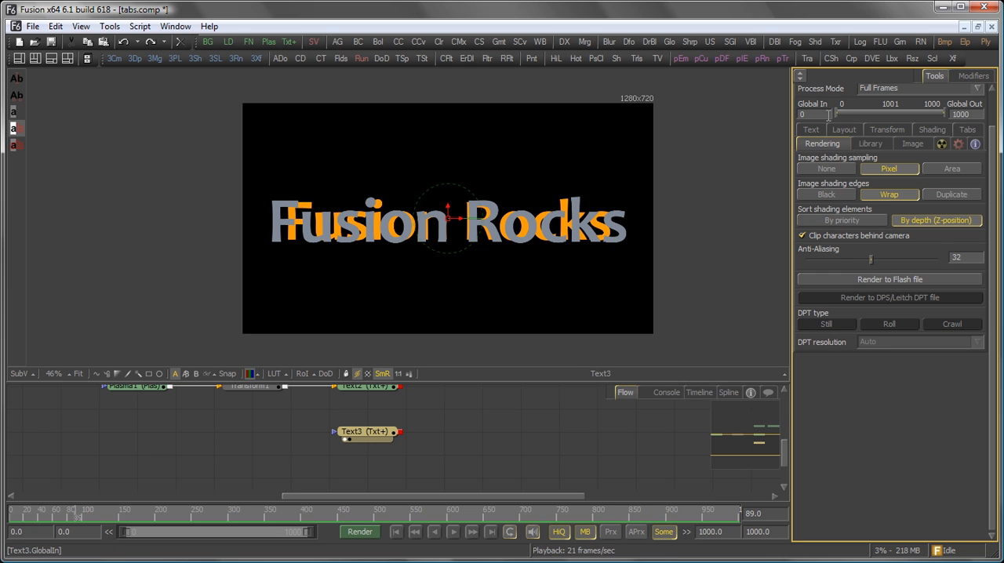
click(932, 129)
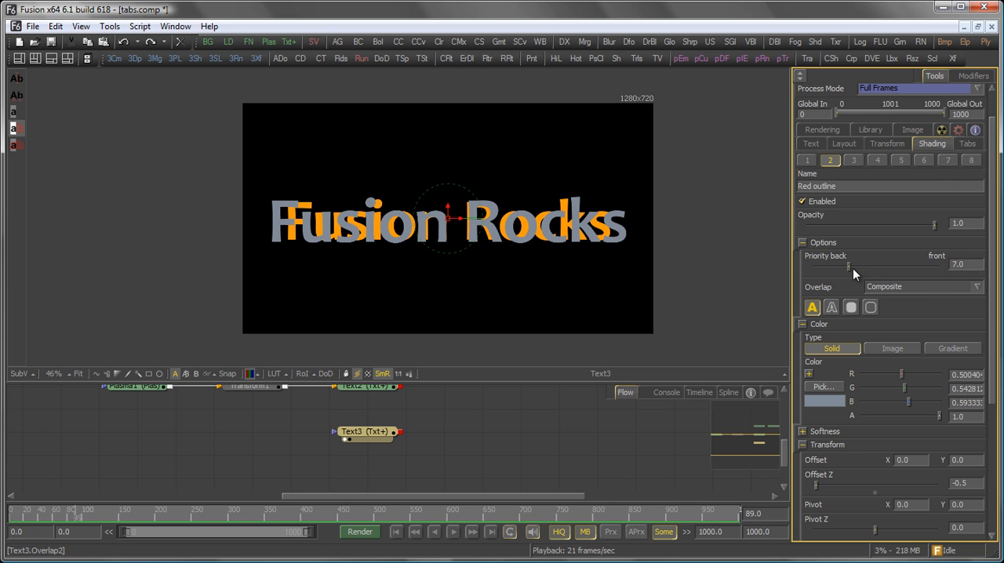
drag(848, 264, 875, 263)
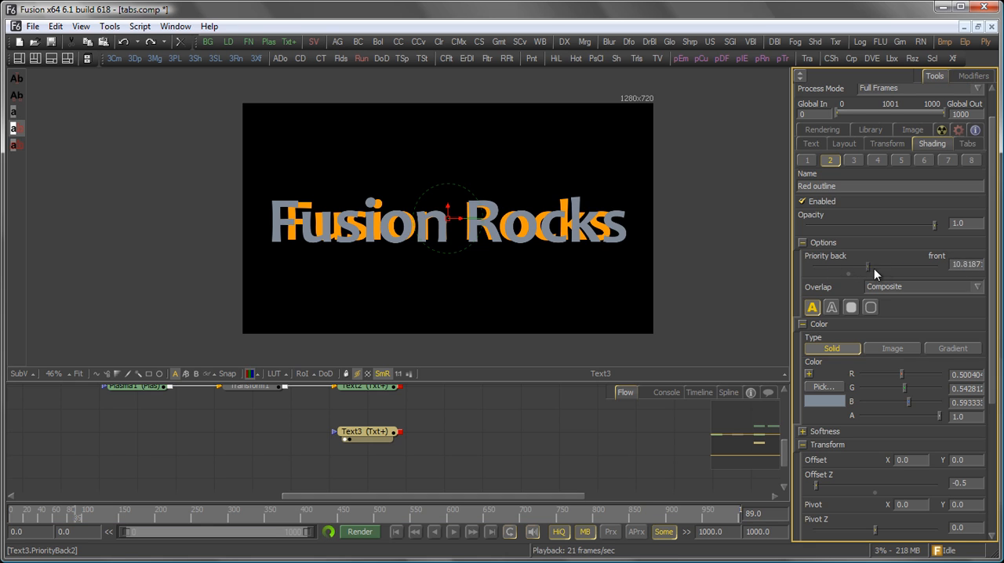
drag(867, 267, 889, 267)
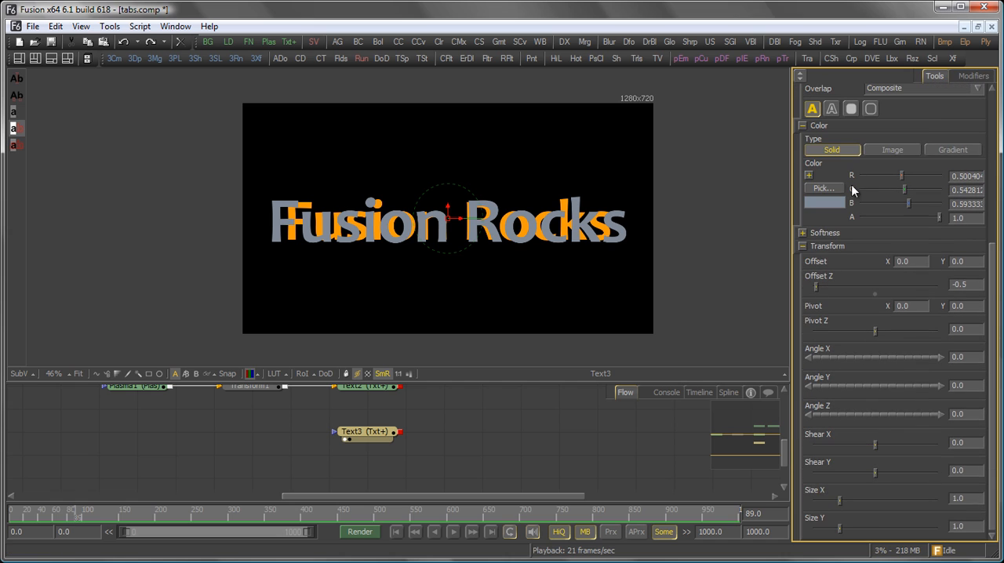
Drag the outline's Transform Offset Z negative so the grey copy sits in front of the orange letters.
drag(816, 285, 876, 286)
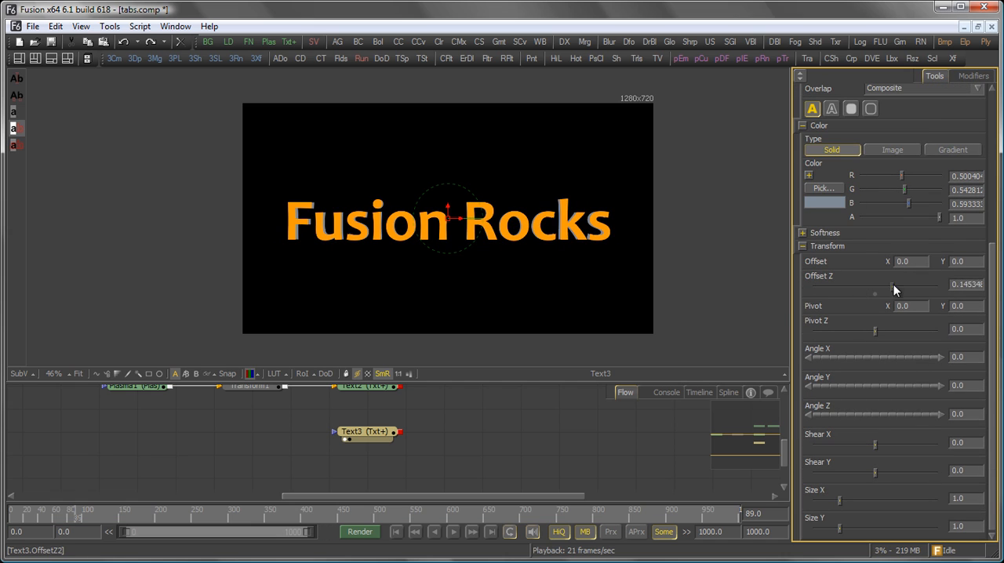
drag(876, 295, 860, 295)
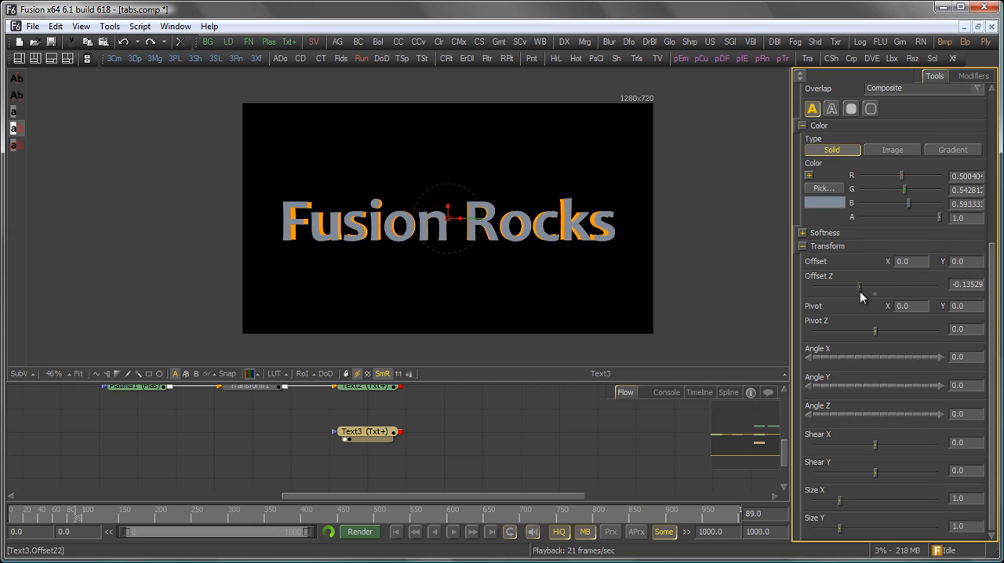
drag(860, 284, 832, 284)
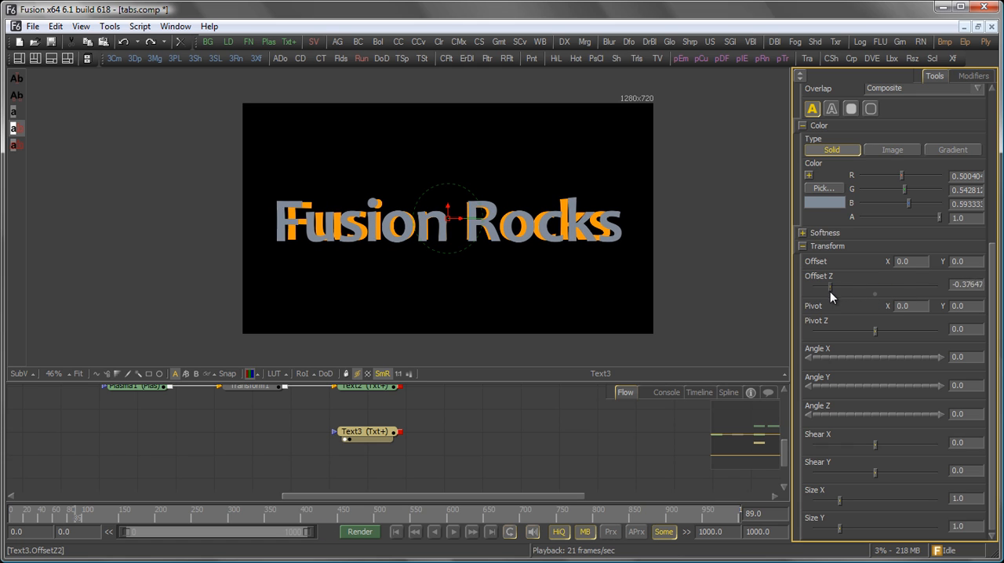
drag(829, 292, 828, 295)
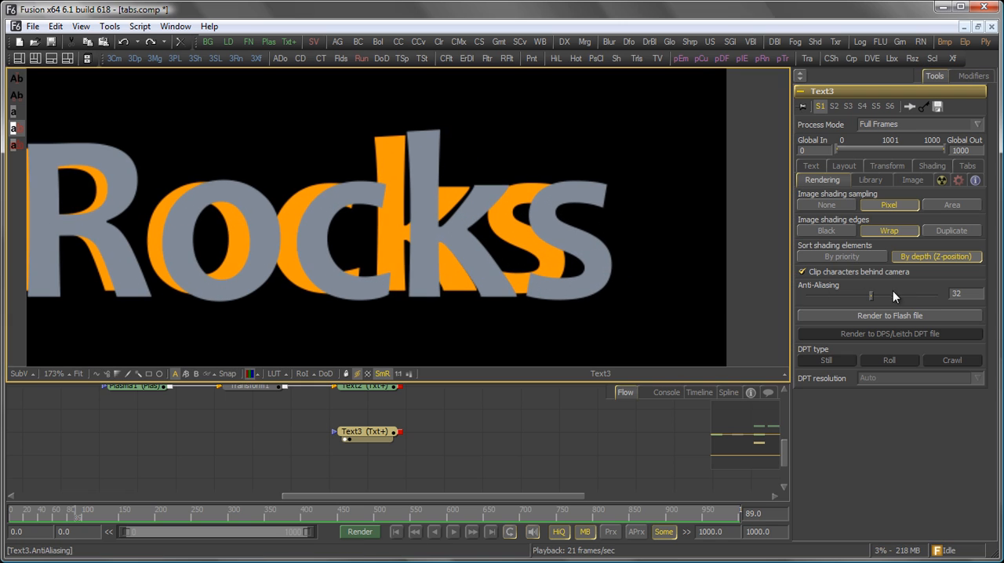
Lower Anti-Aliasing to 23, then return it to 32.
drag(895, 295, 871, 295)
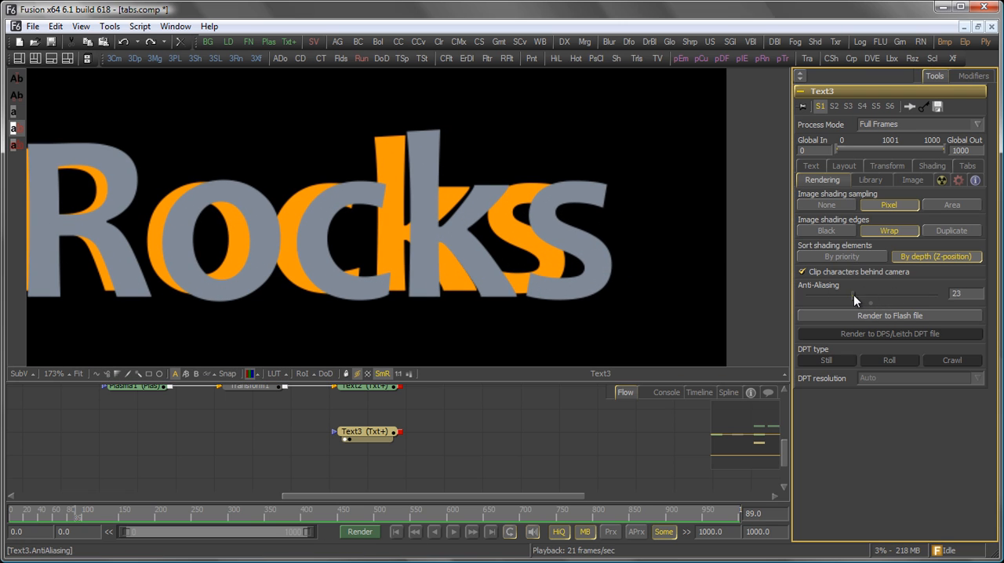
drag(871, 303, 809, 303)
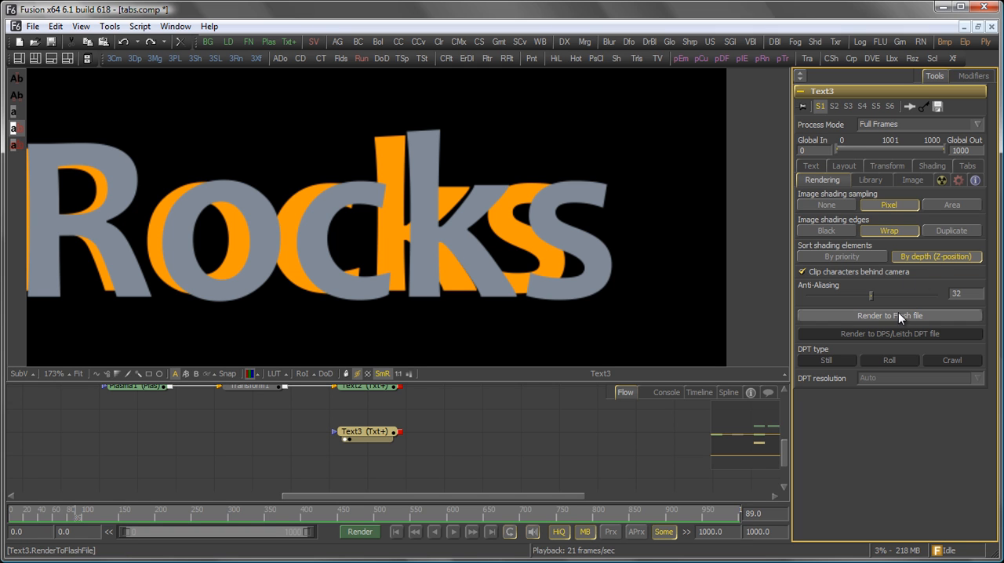
click(889, 315)
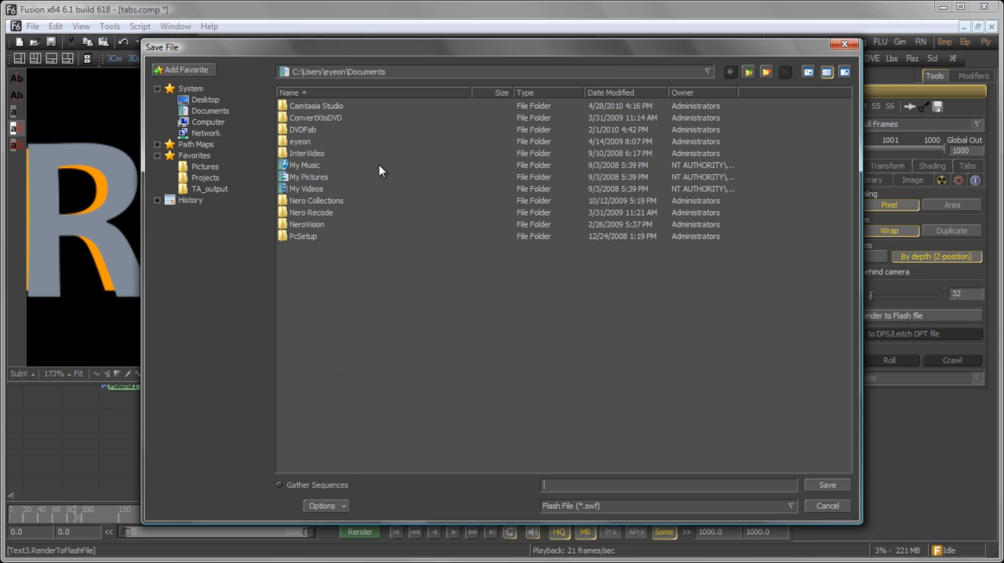
click(667, 506)
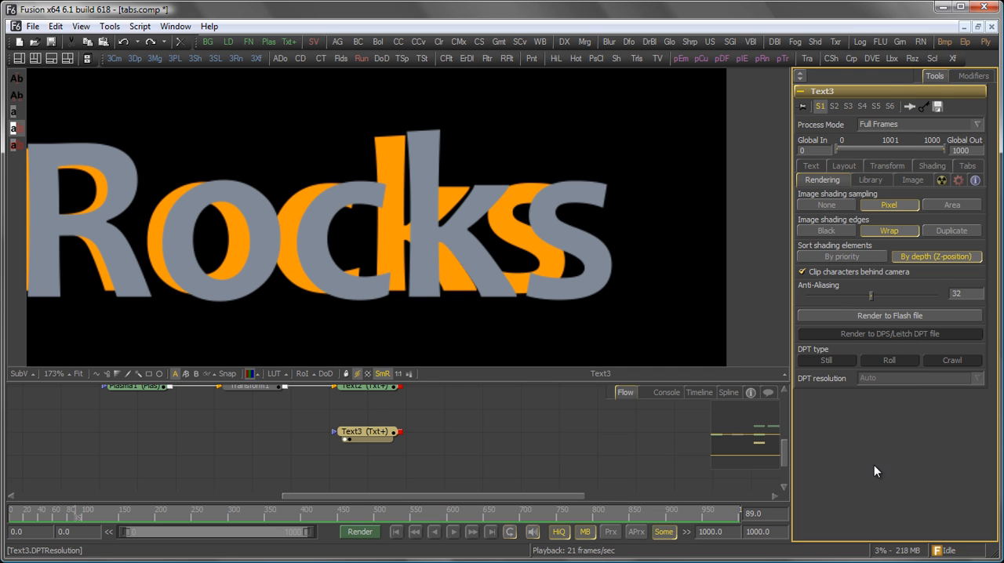
mouse_move(898, 471)
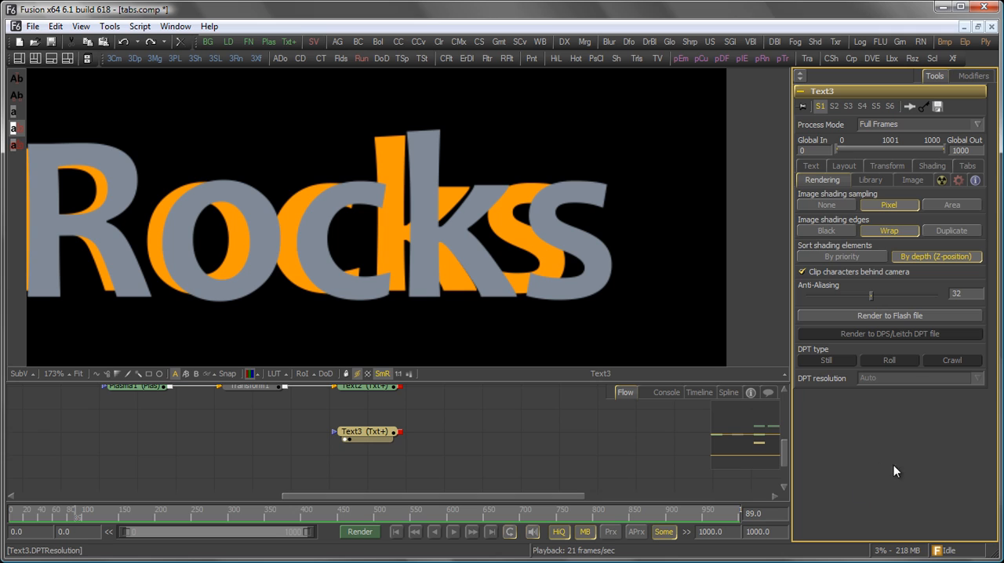
mouse_move(892, 442)
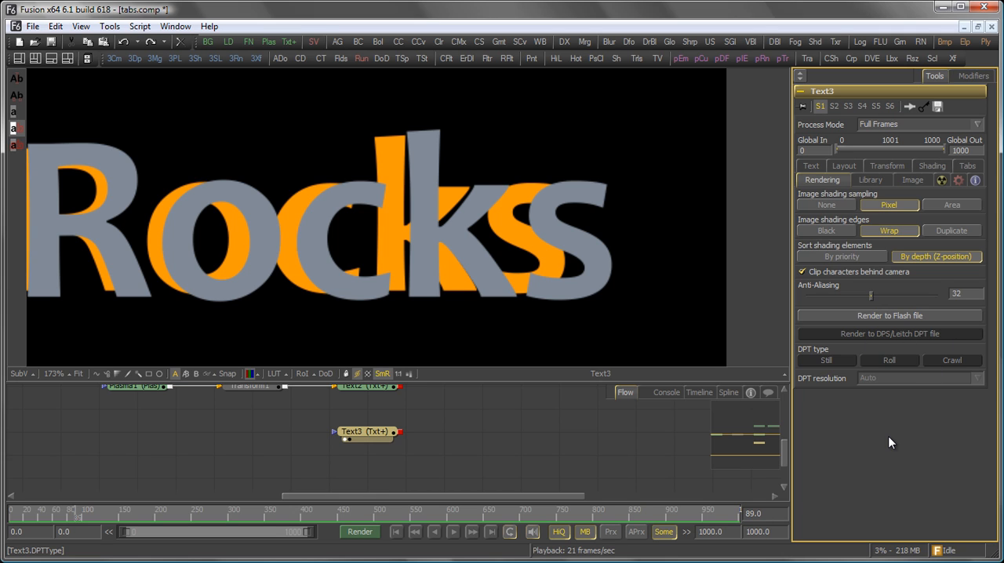
mouse_move(832, 372)
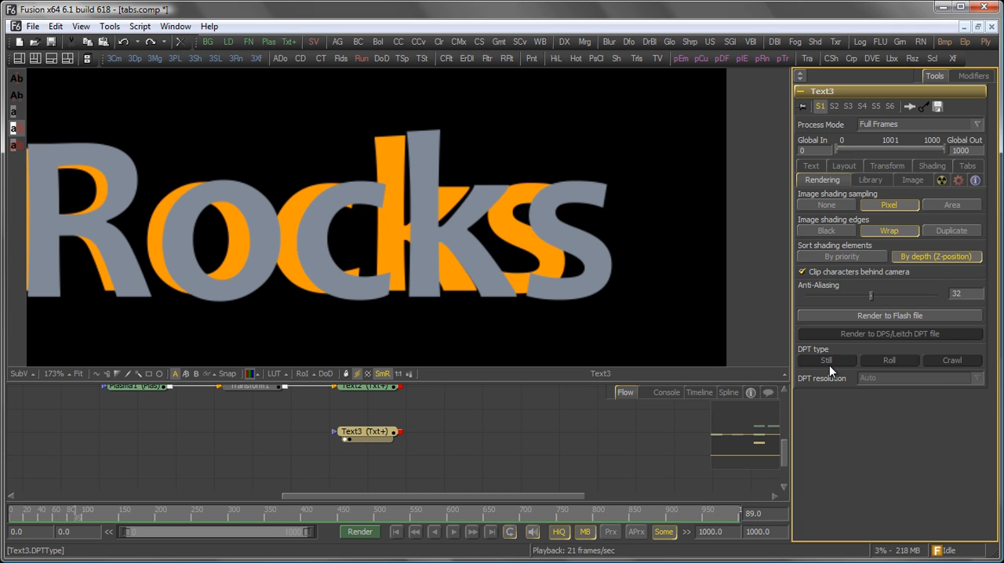